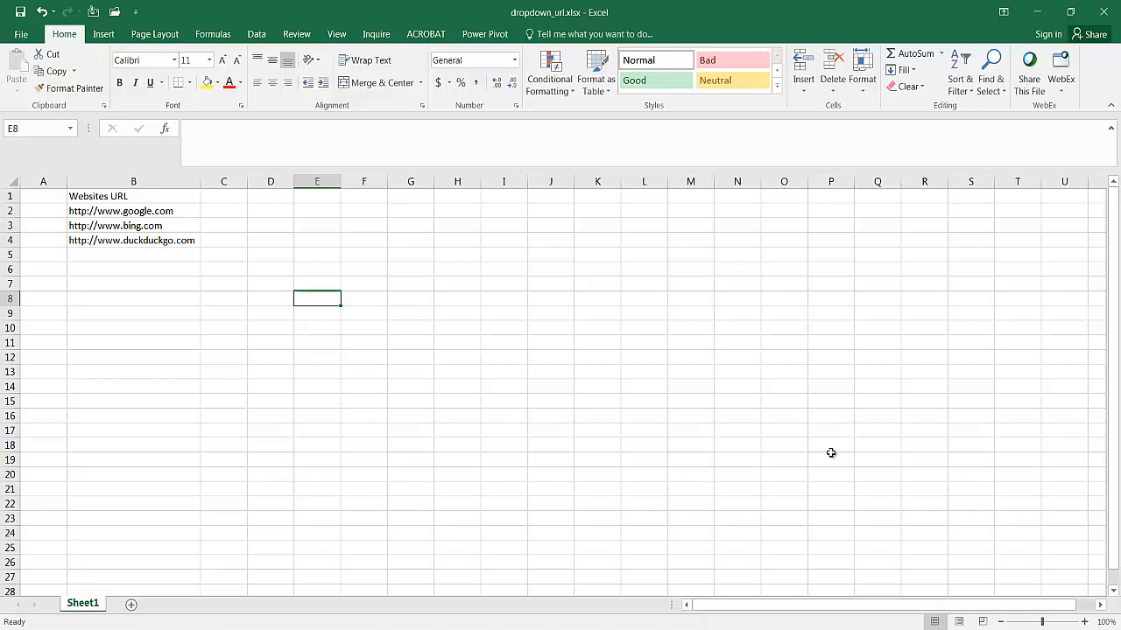
{"action": "left_click", "coordinate": [133, 298]}
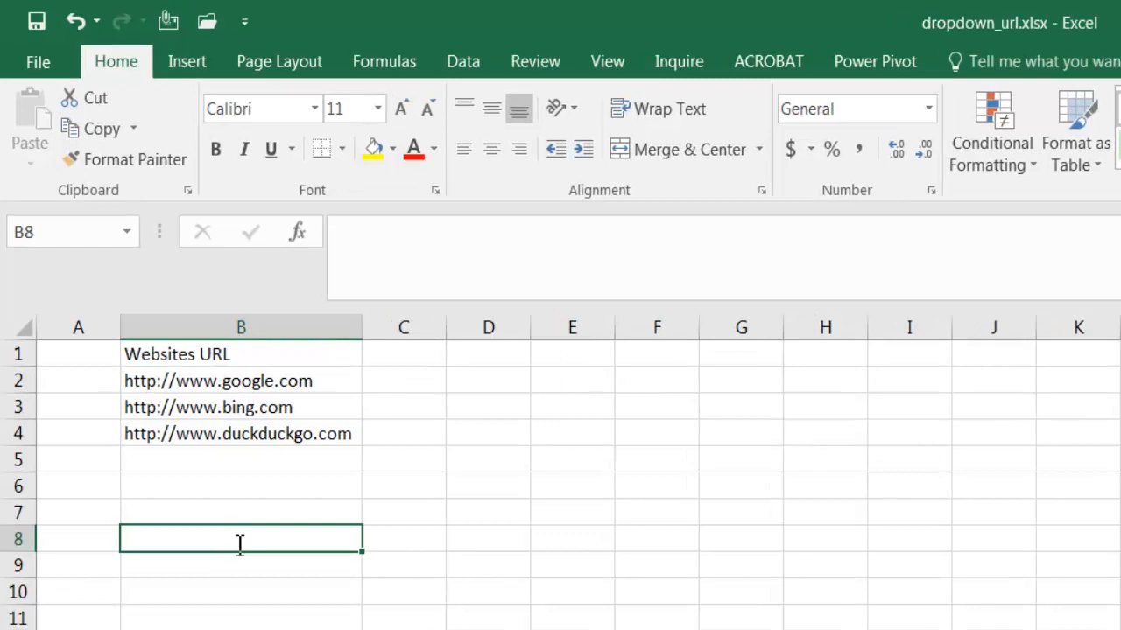
{"action": "type", "text": "www.bing.com"}
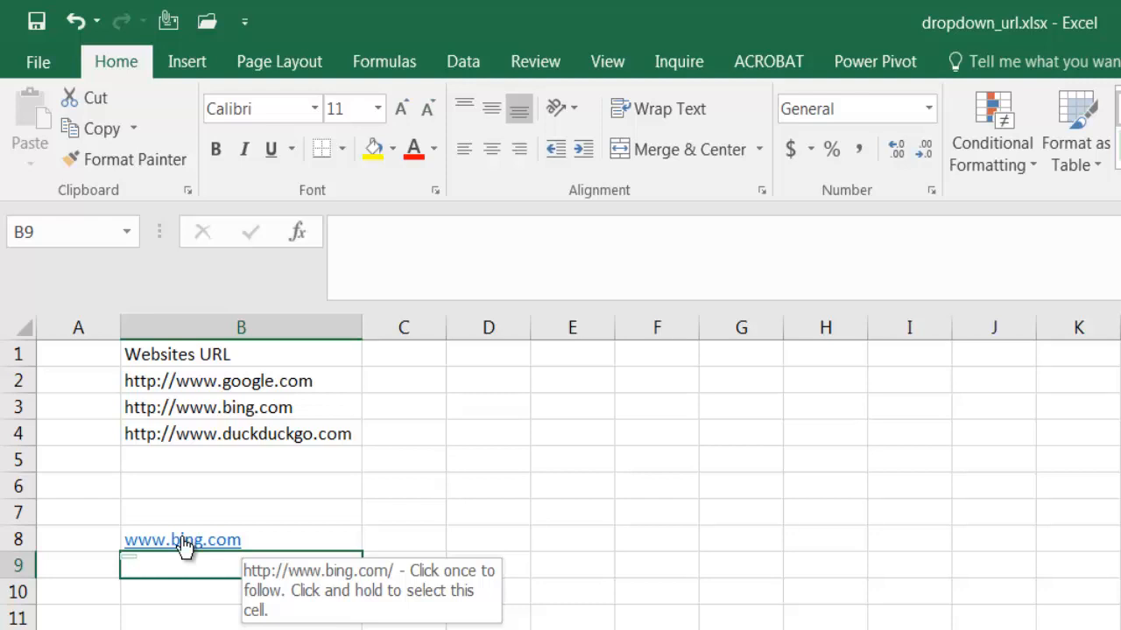
{"action": "left_click", "coordinate": [183, 542]}
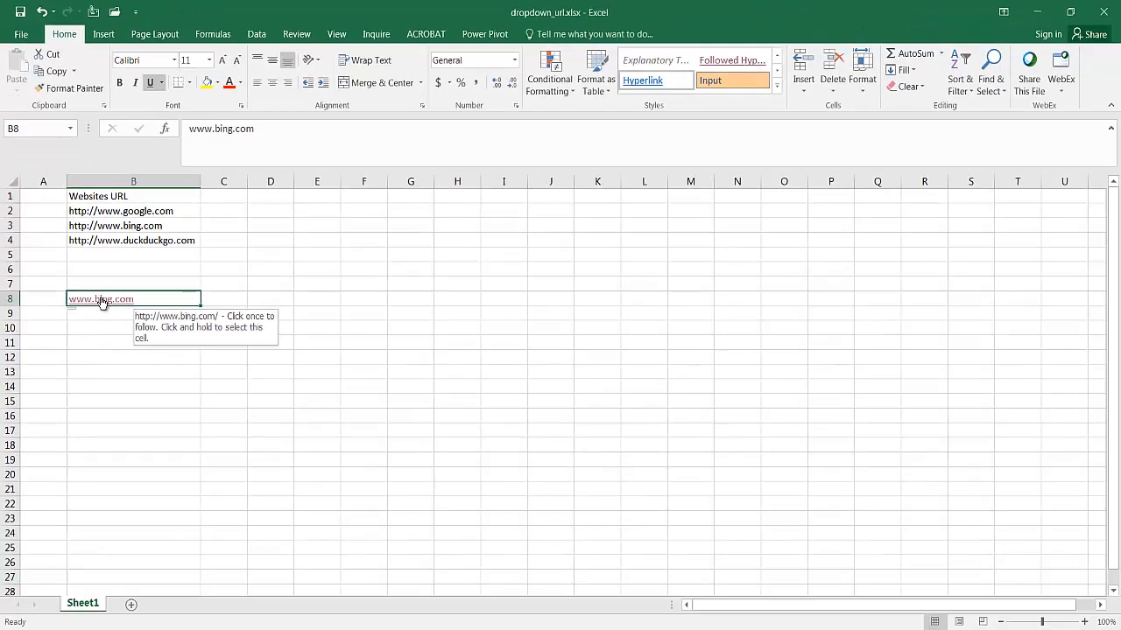
{"action": "left_click", "coordinate": [98, 297]}
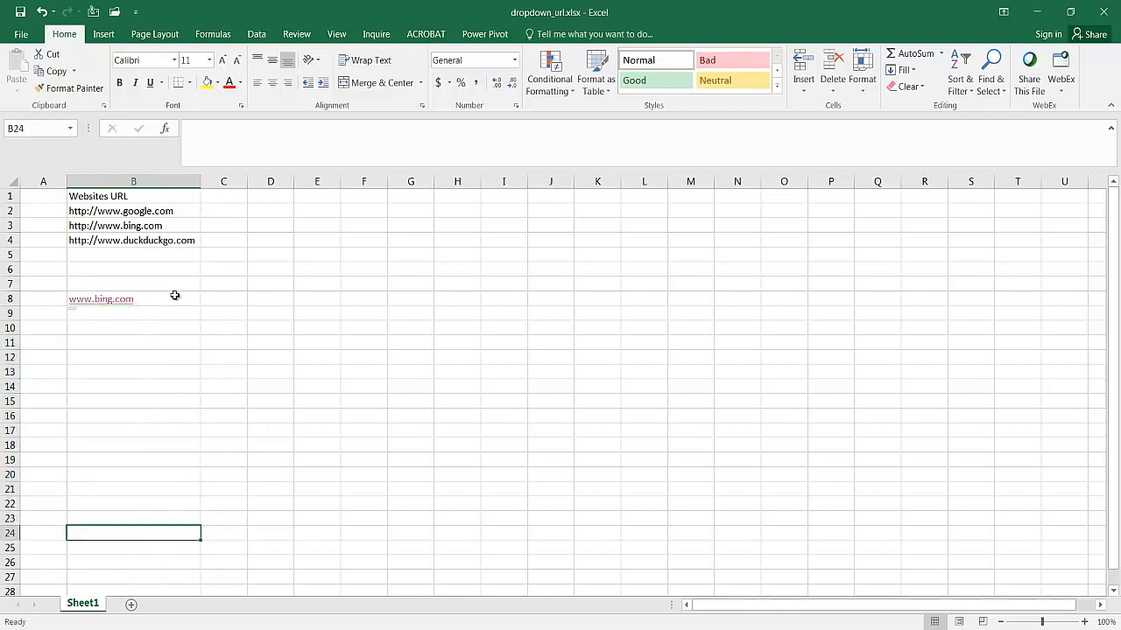
{"action": "left_click", "coordinate": [101, 297]}
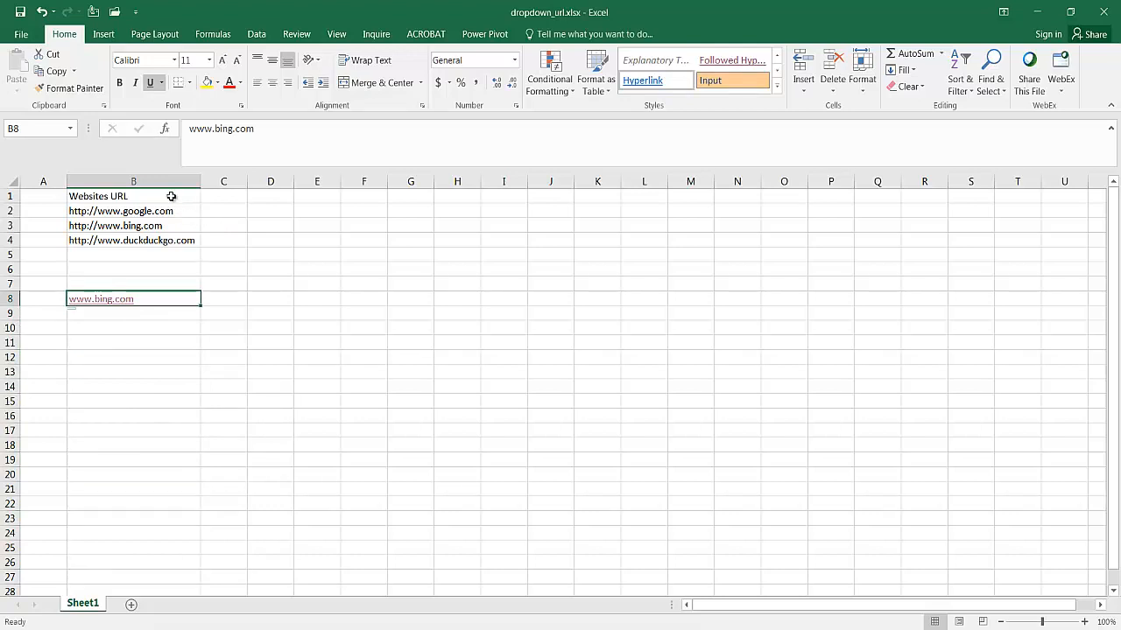
{"action": "left_click", "coordinate": [133, 180]}
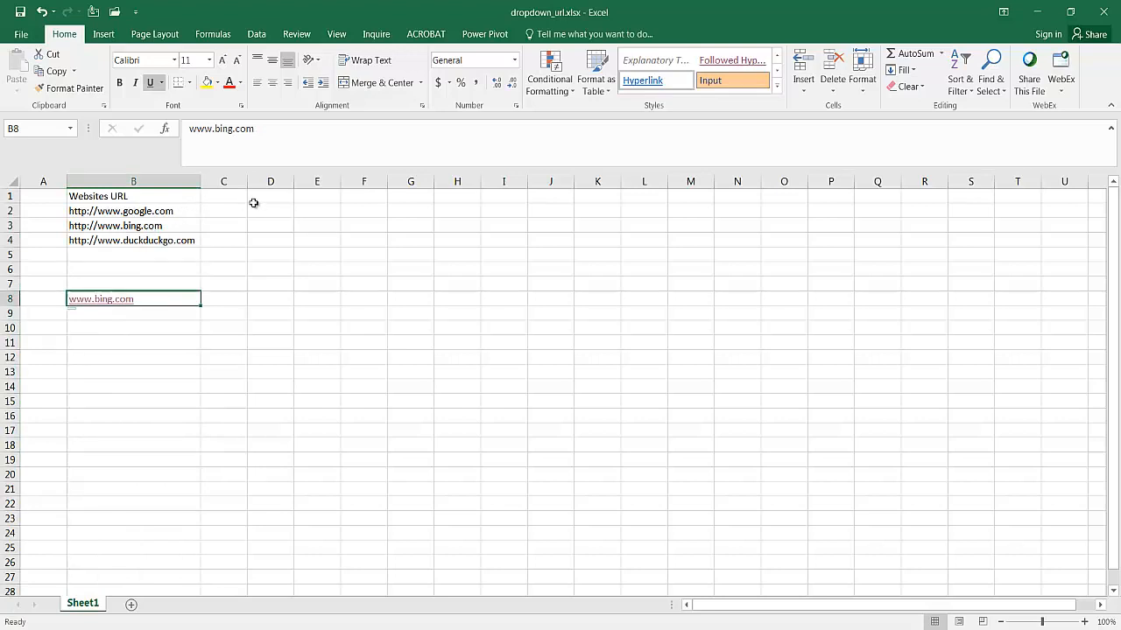
{"action": "mouse_move", "coordinate": [140, 366]}
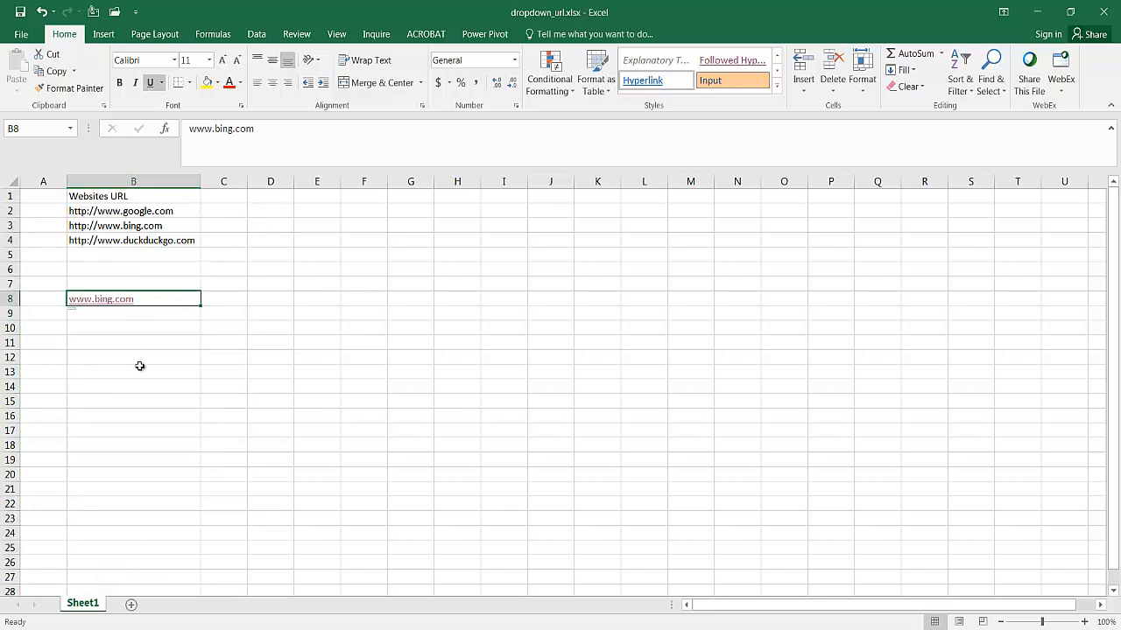
{"action": "mouse_move", "coordinate": [179, 245]}
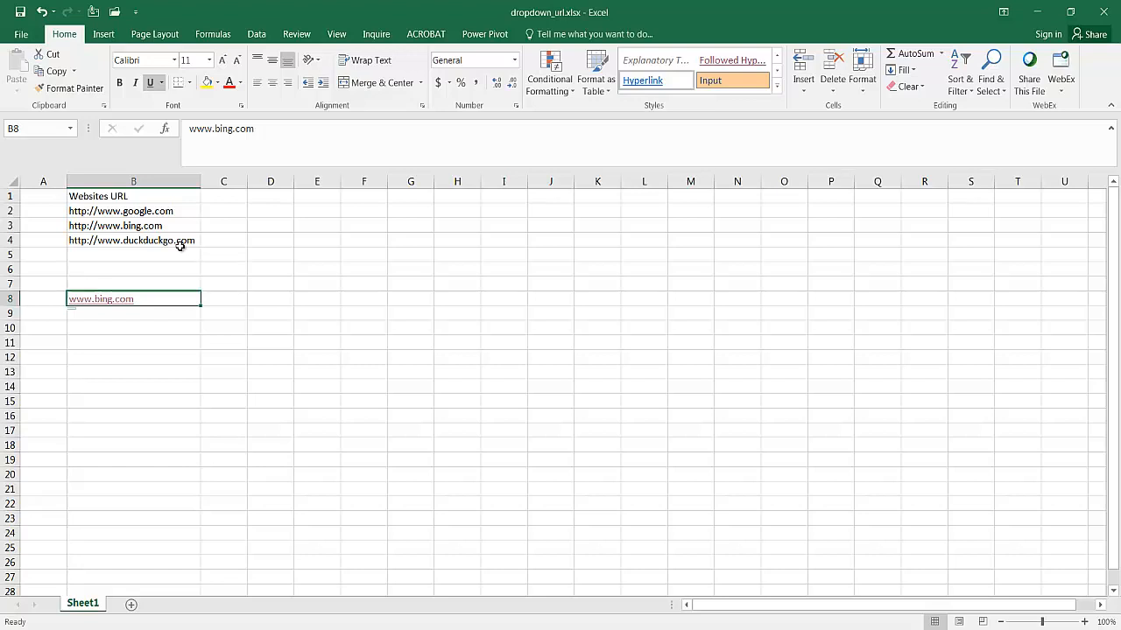
{"action": "mouse_move", "coordinate": [231, 221]}
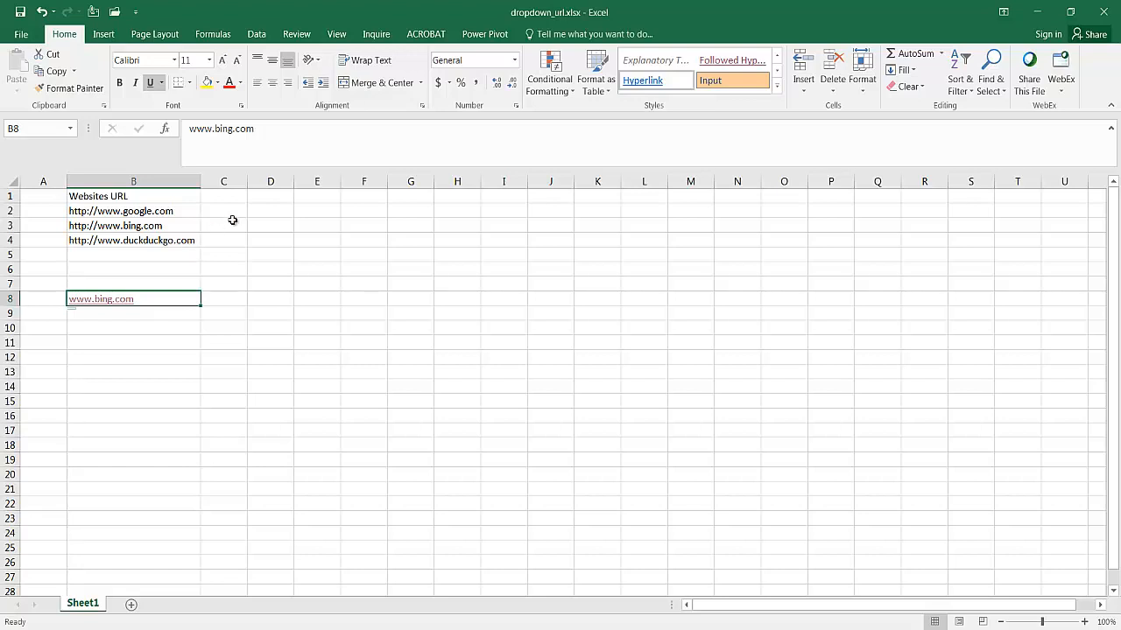
{"action": "mouse_move", "coordinate": [249, 224]}
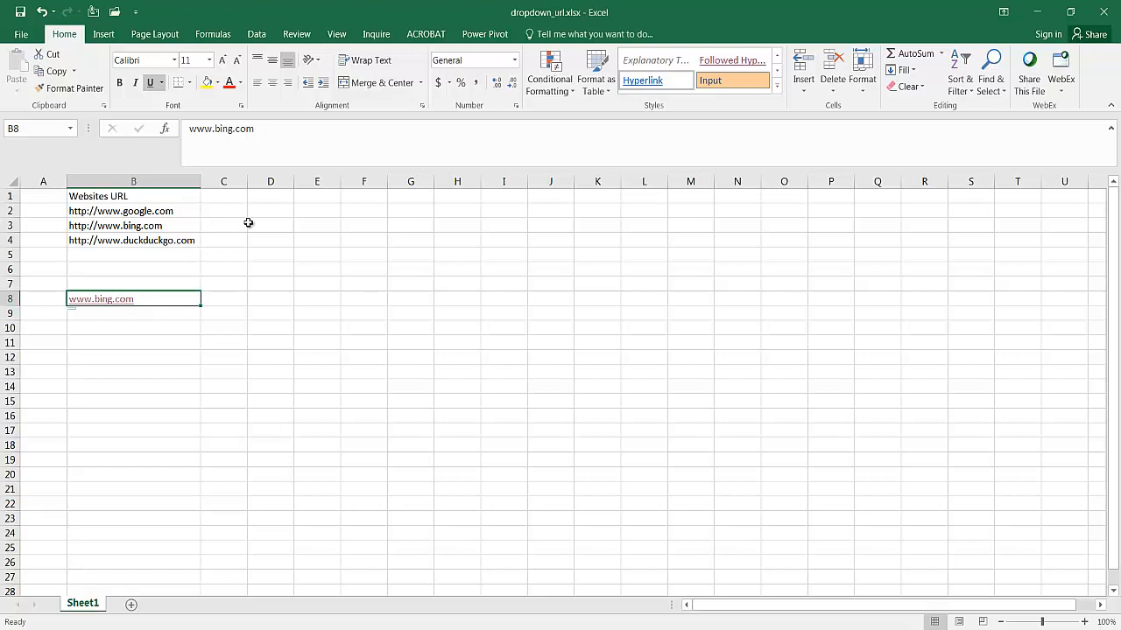
{"action": "mouse_move", "coordinate": [338, 259]}
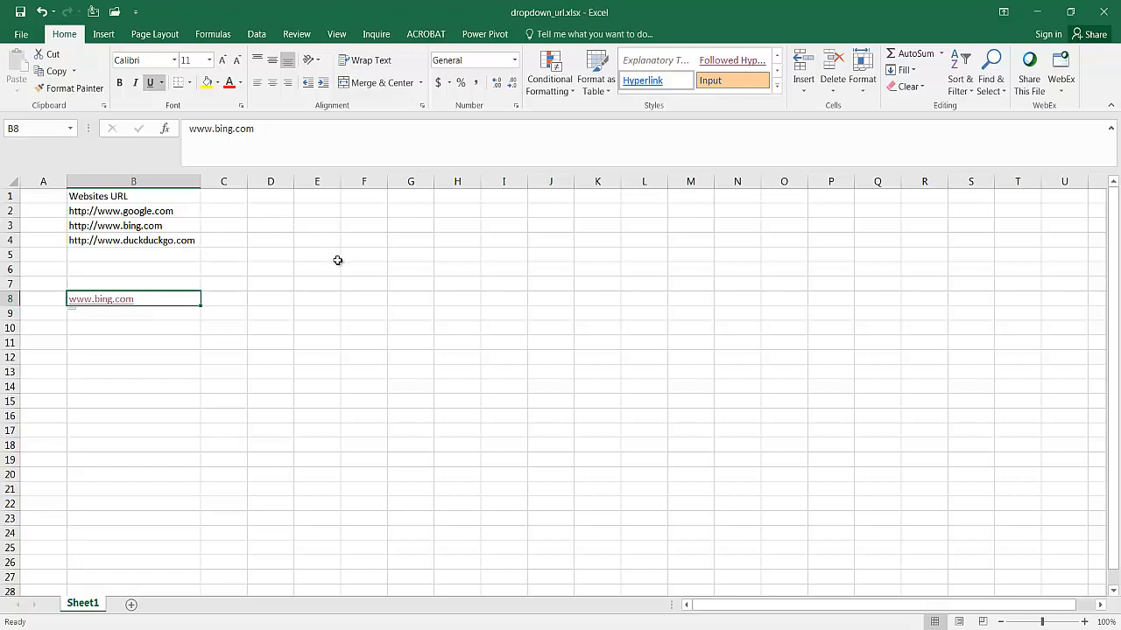
{"action": "left_click", "coordinate": [269, 196]}
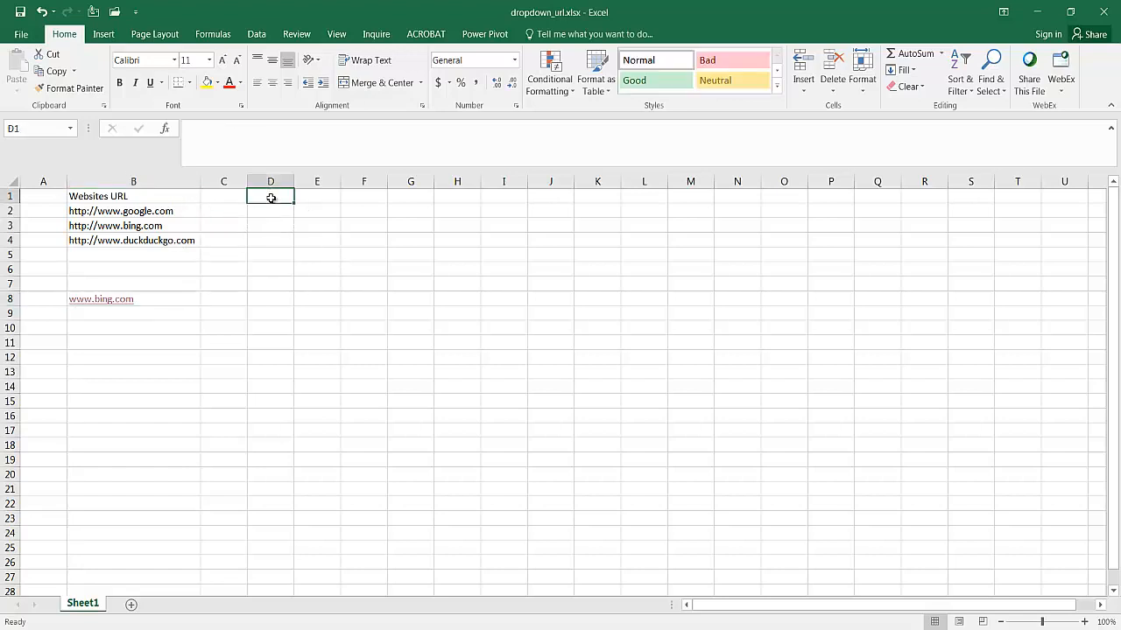
{"action": "mouse_move", "coordinate": [278, 198]}
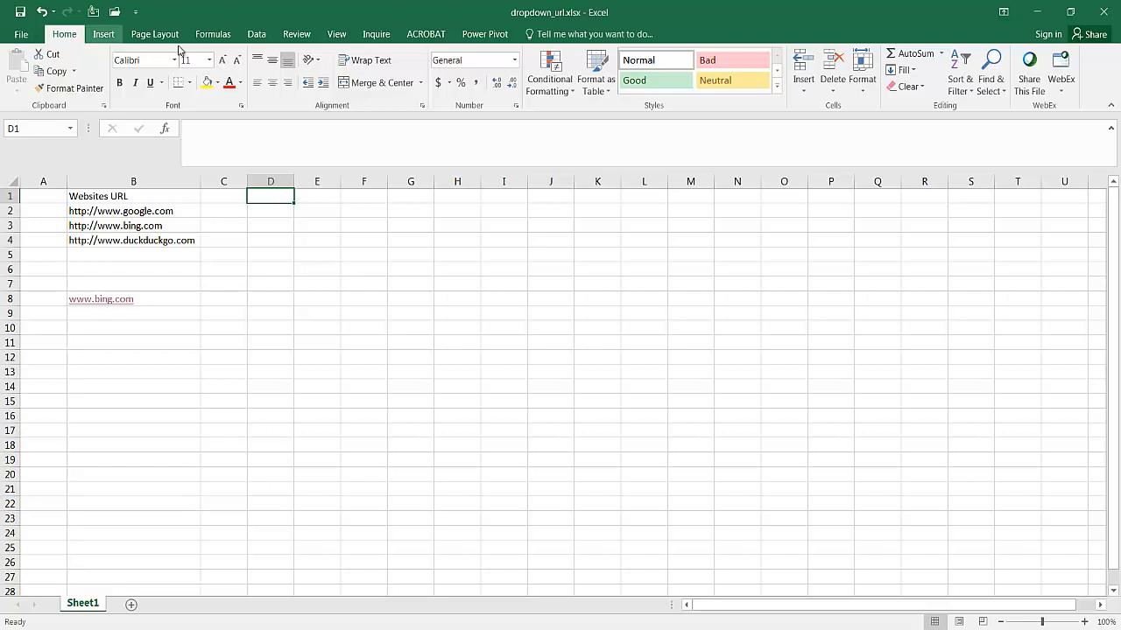
Add list validation to D1 with source =$B$2:$B$4.
{"action": "left_click", "coordinate": [255, 33]}
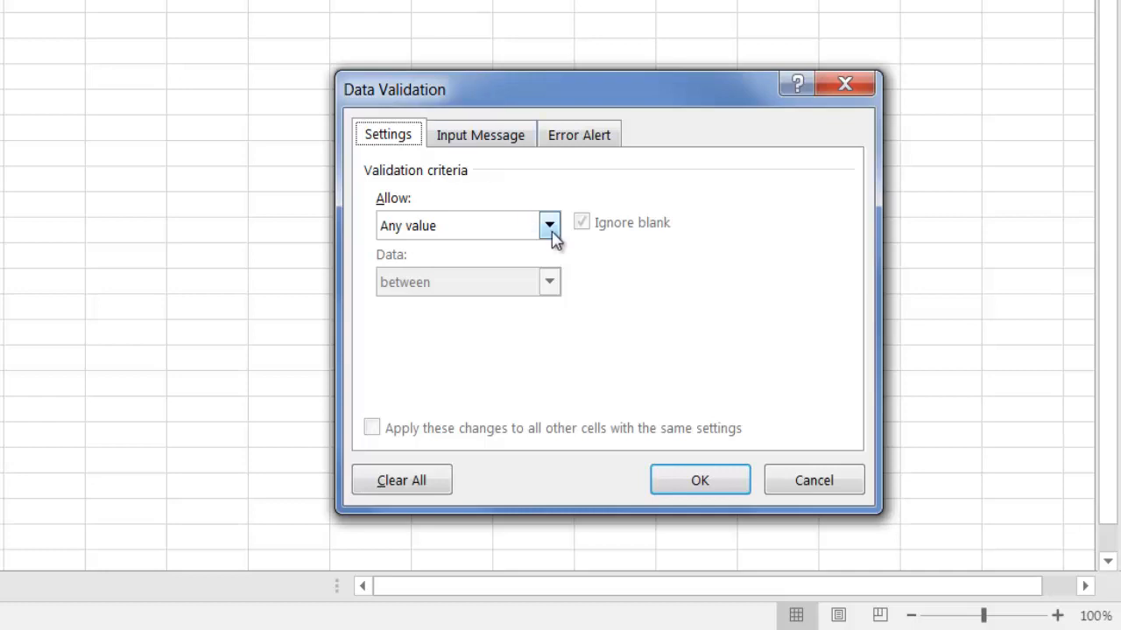
{"action": "left_click", "coordinate": [550, 224]}
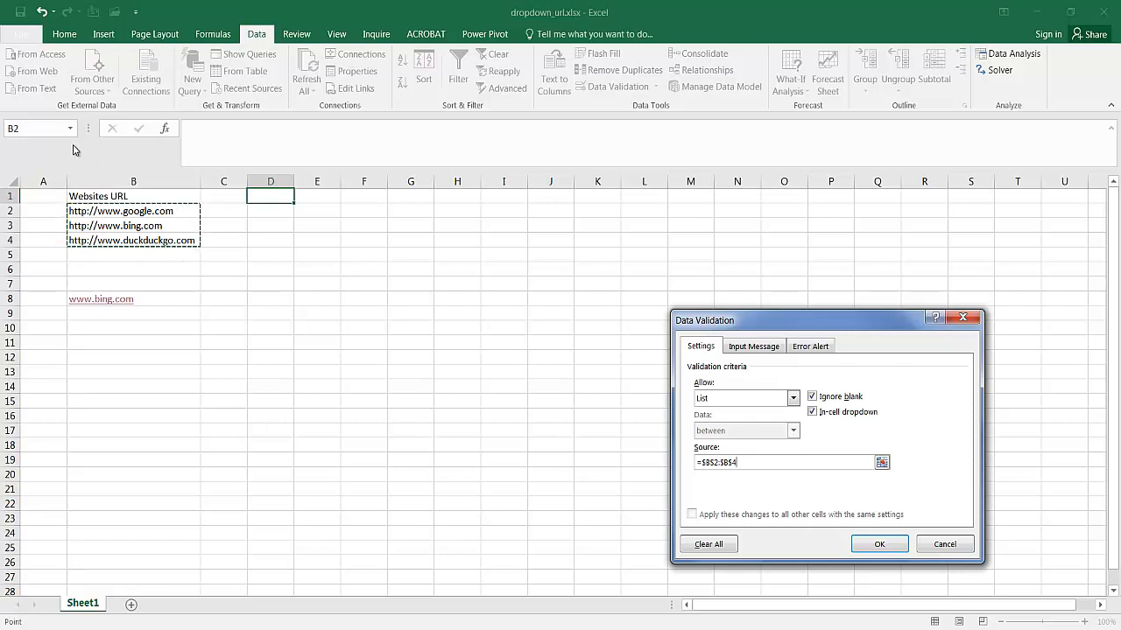
{"action": "mouse_move", "coordinate": [186, 211]}
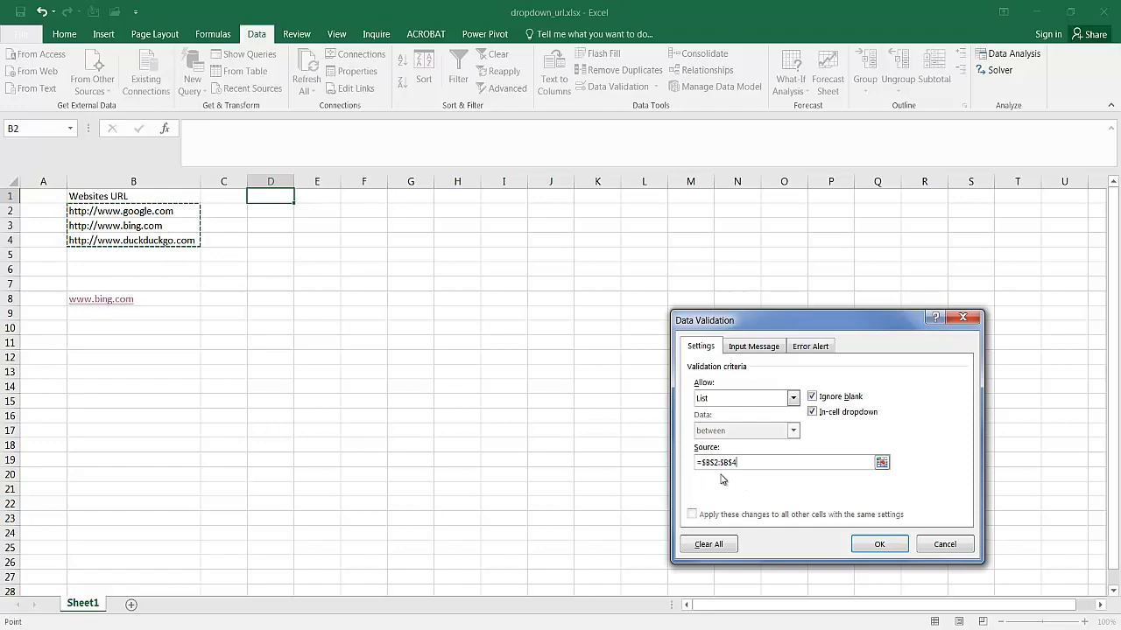
{"action": "left_click", "coordinate": [879, 543]}
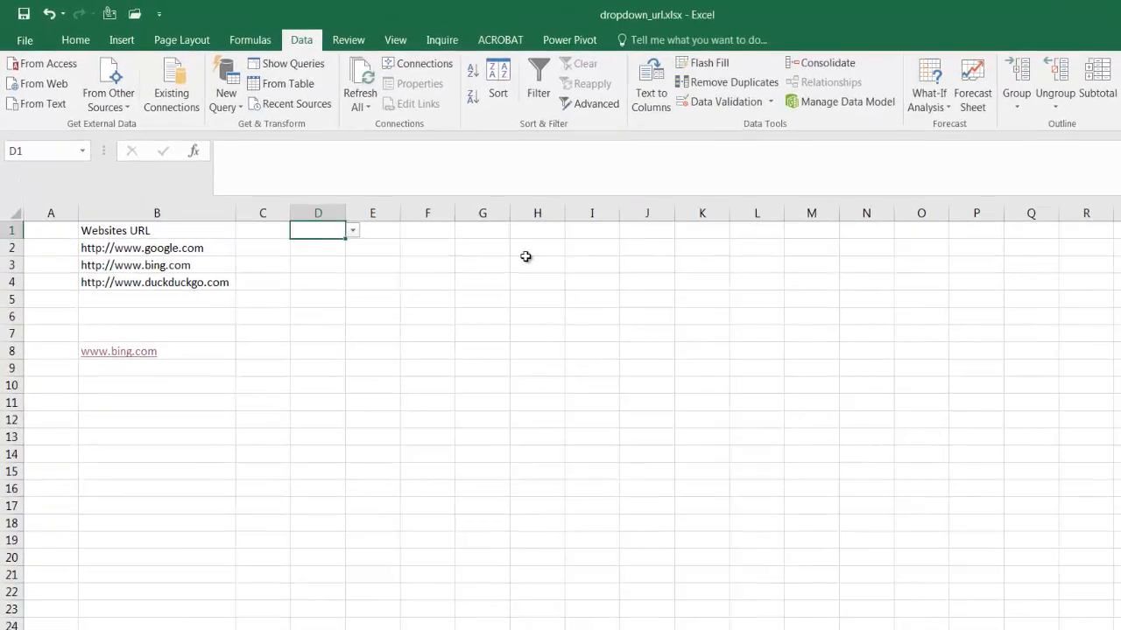
{"action": "left_click", "coordinate": [351, 231]}
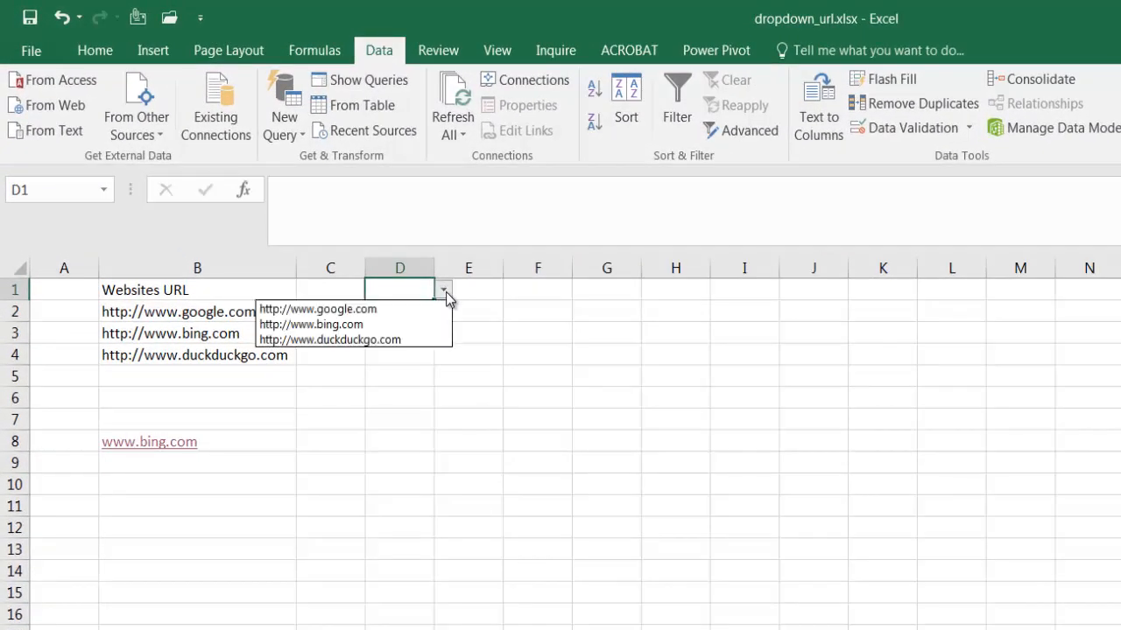
{"action": "left_click", "coordinate": [317, 309]}
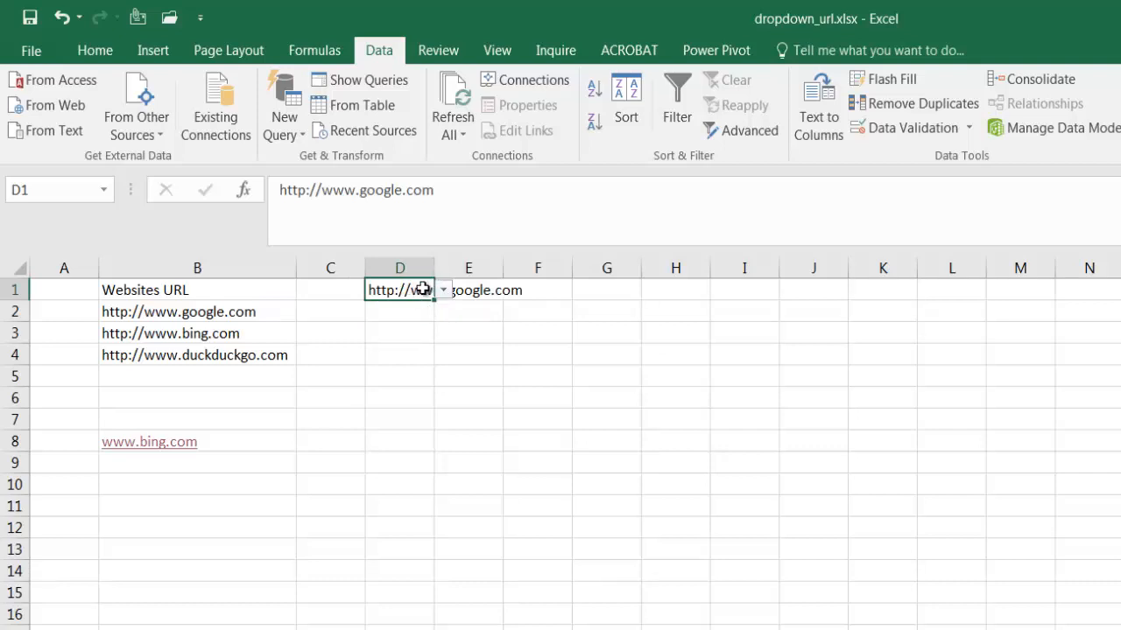
{"action": "mouse_move", "coordinate": [425, 291]}
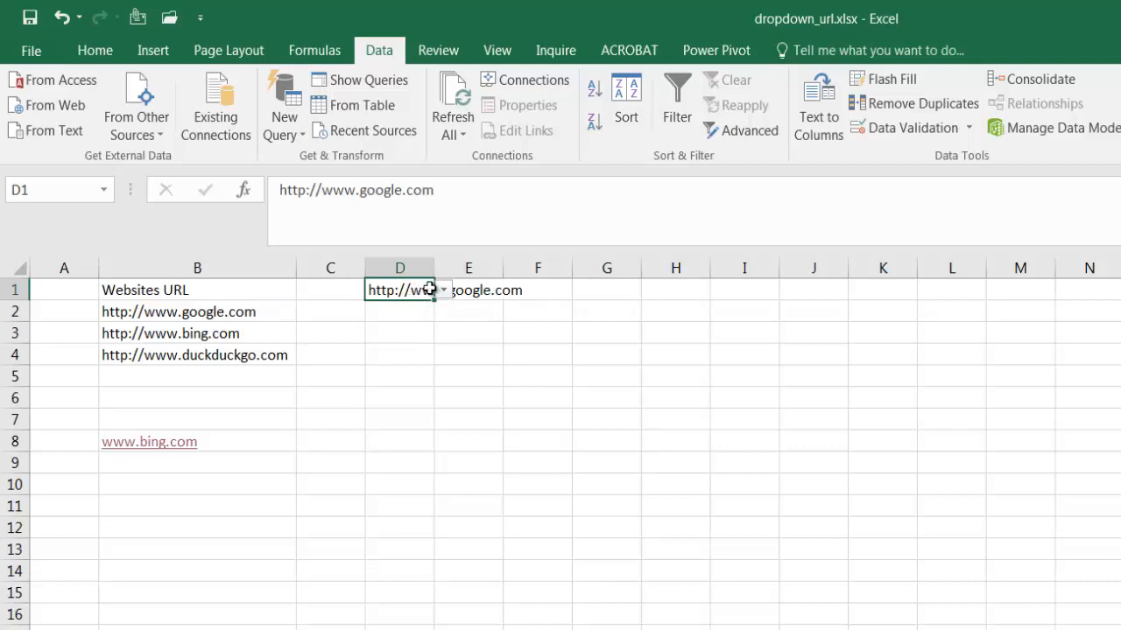
{"action": "mouse_move", "coordinate": [420, 284]}
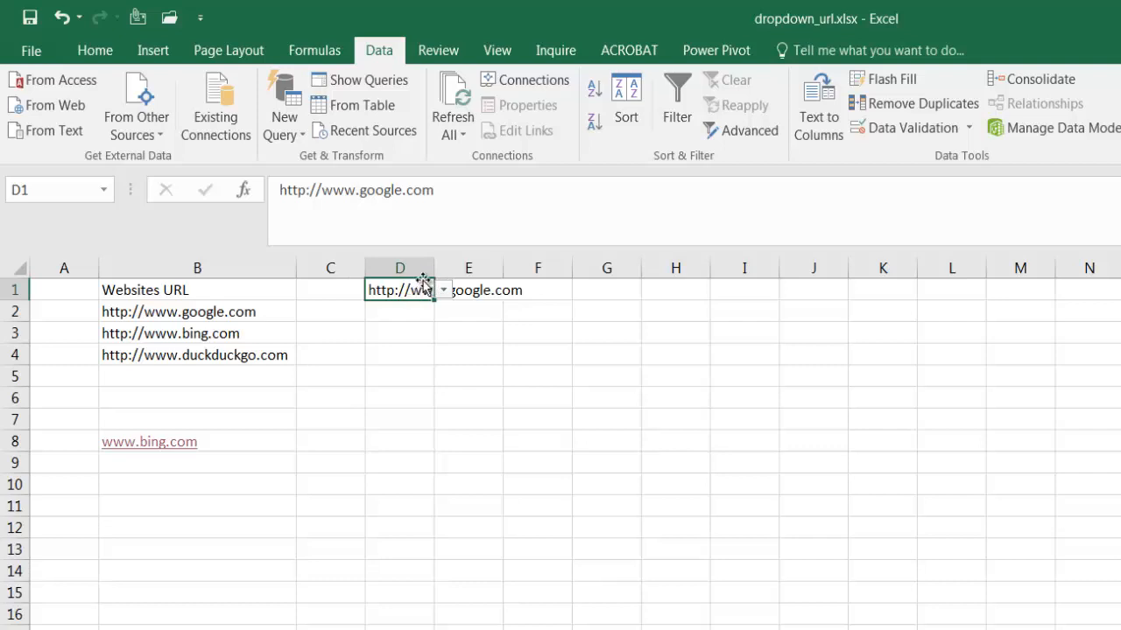
{"action": "mouse_move", "coordinate": [497, 291]}
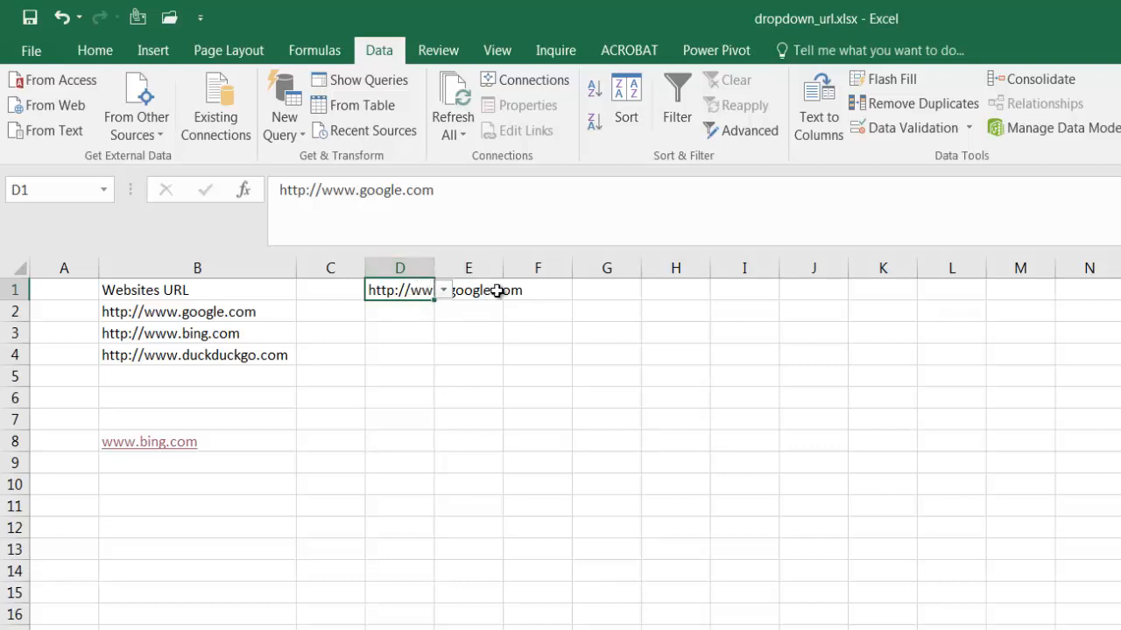
{"action": "left_click", "coordinate": [468, 290]}
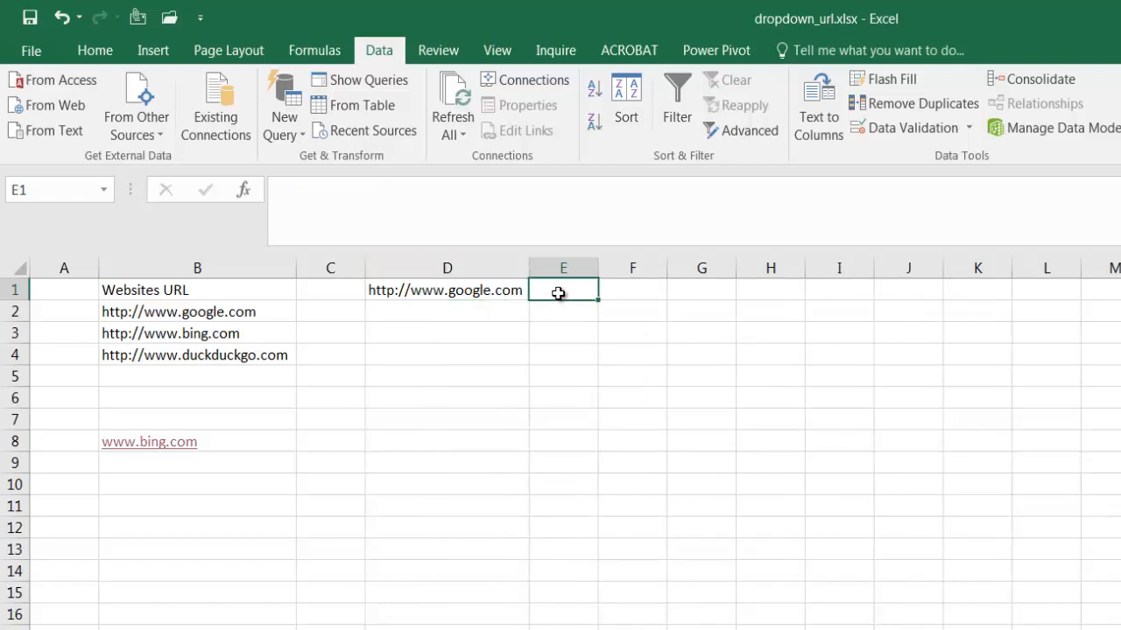
Enter =HYPERLINK(D1,"<--Select option and click here to go to site") in E1.
{"action": "type", "text": "=hyp"}
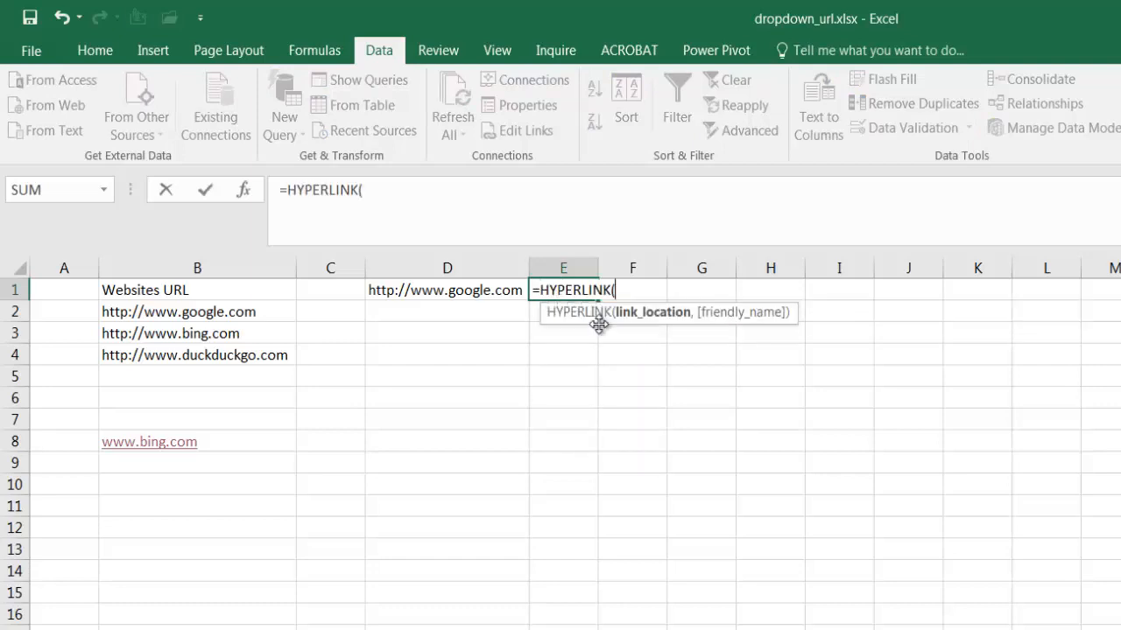
{"action": "mouse_move", "coordinate": [435, 290]}
{"action": "type", "text": "D1,"}
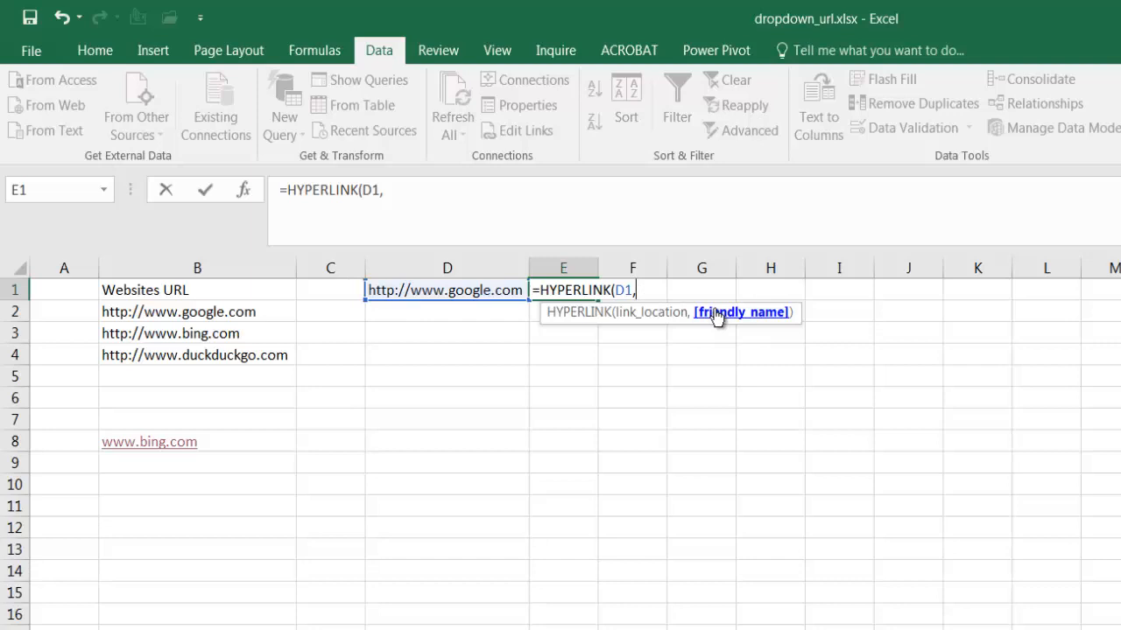
{"action": "mouse_move", "coordinate": [562, 319]}
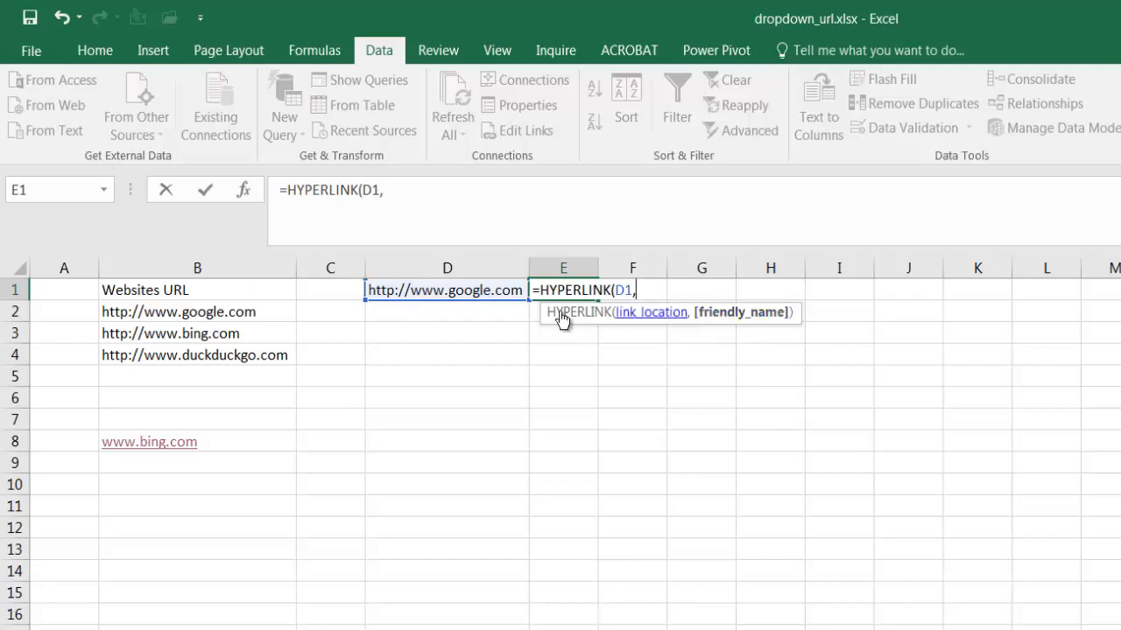
{"action": "mouse_move", "coordinate": [540, 236]}
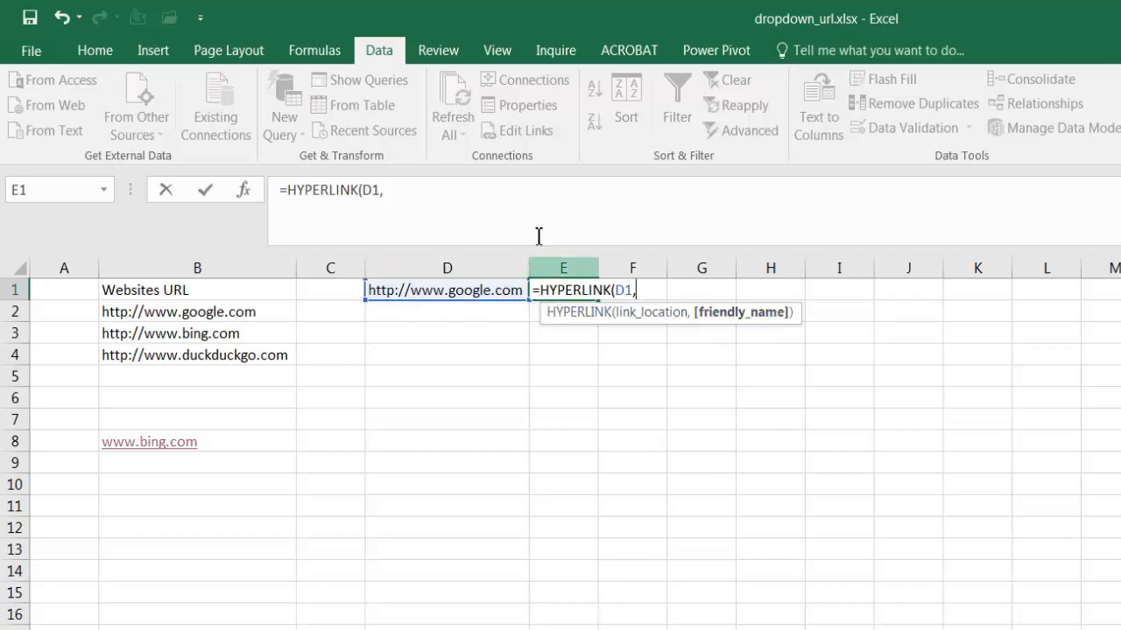
{"action": "mouse_move", "coordinate": [473, 205]}
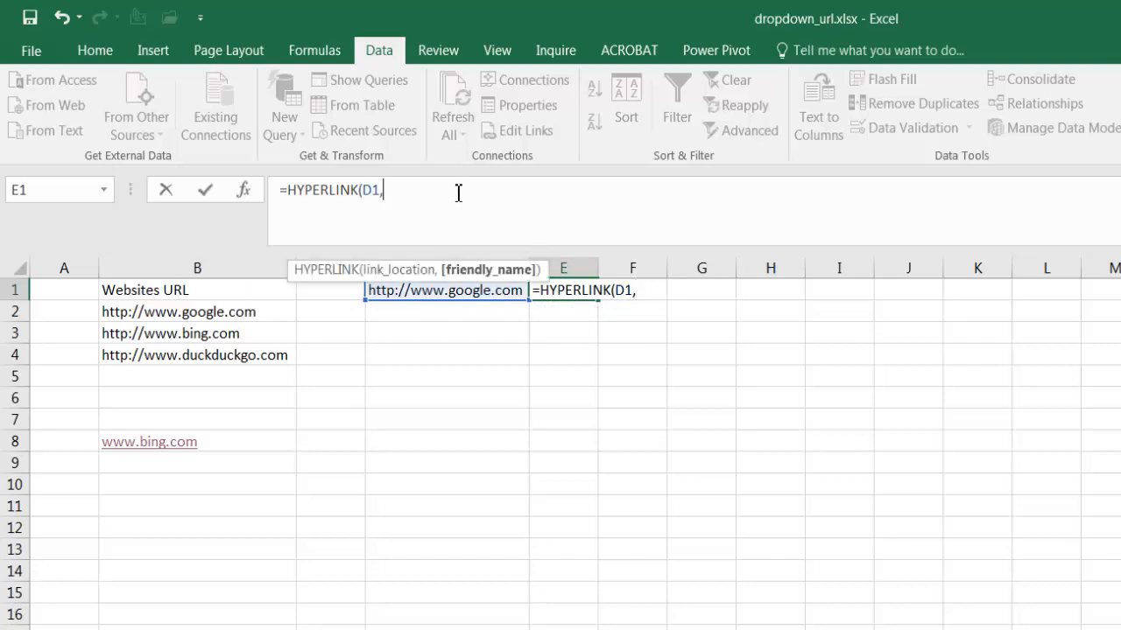
{"action": "type", "text": "\""}
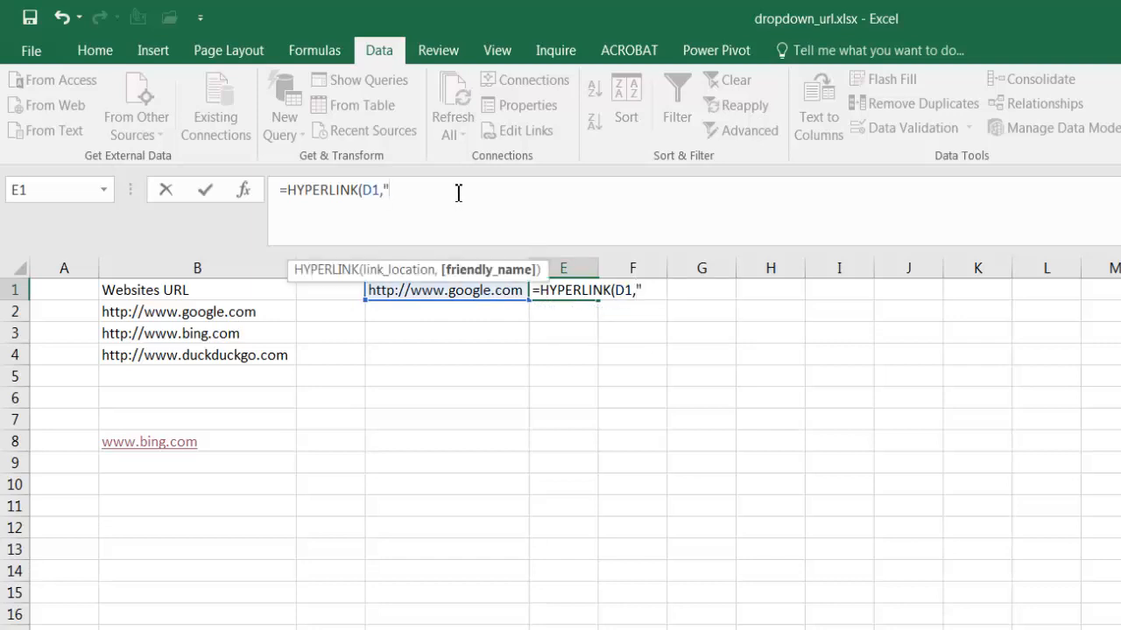
{"action": "type", "text": "<--"}
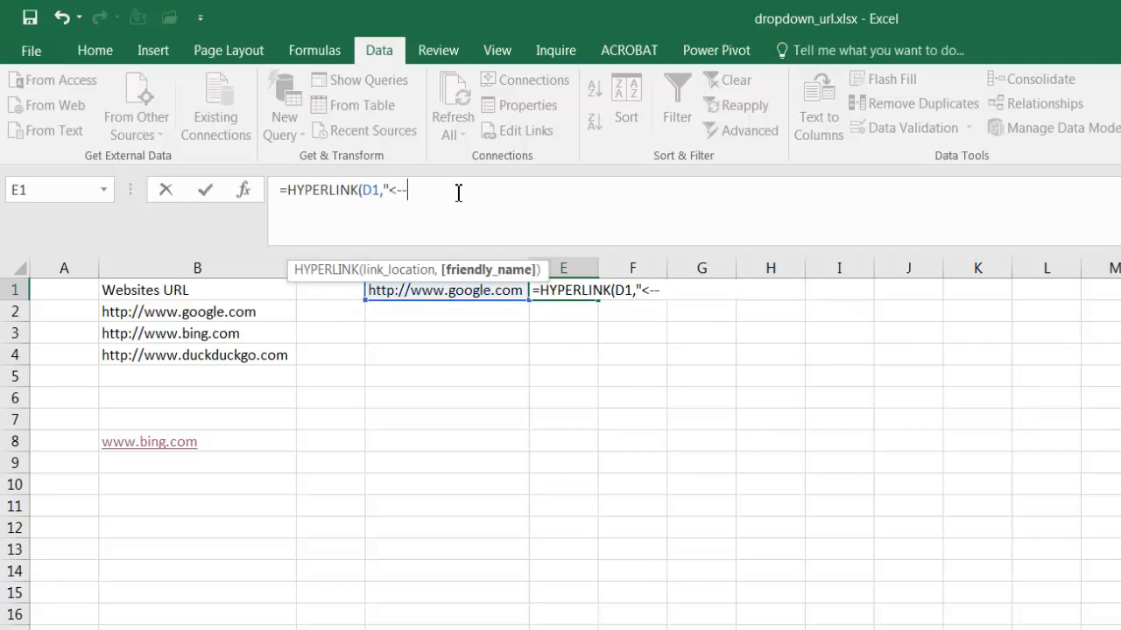
{"action": "type", "text": "select"}
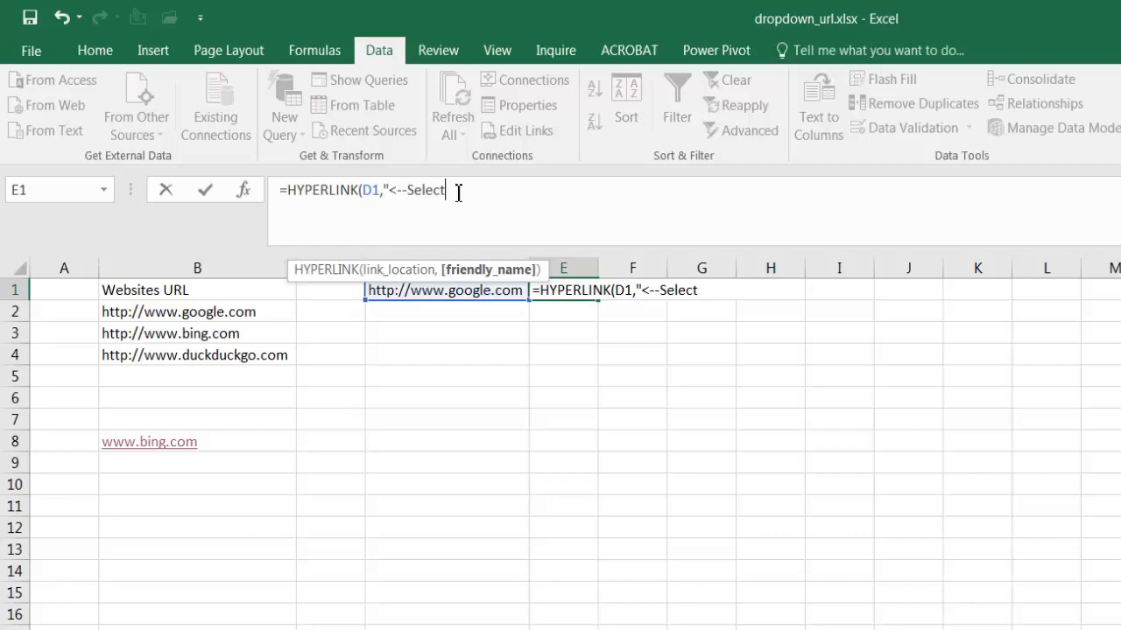
{"action": "type", "text": "ot"}
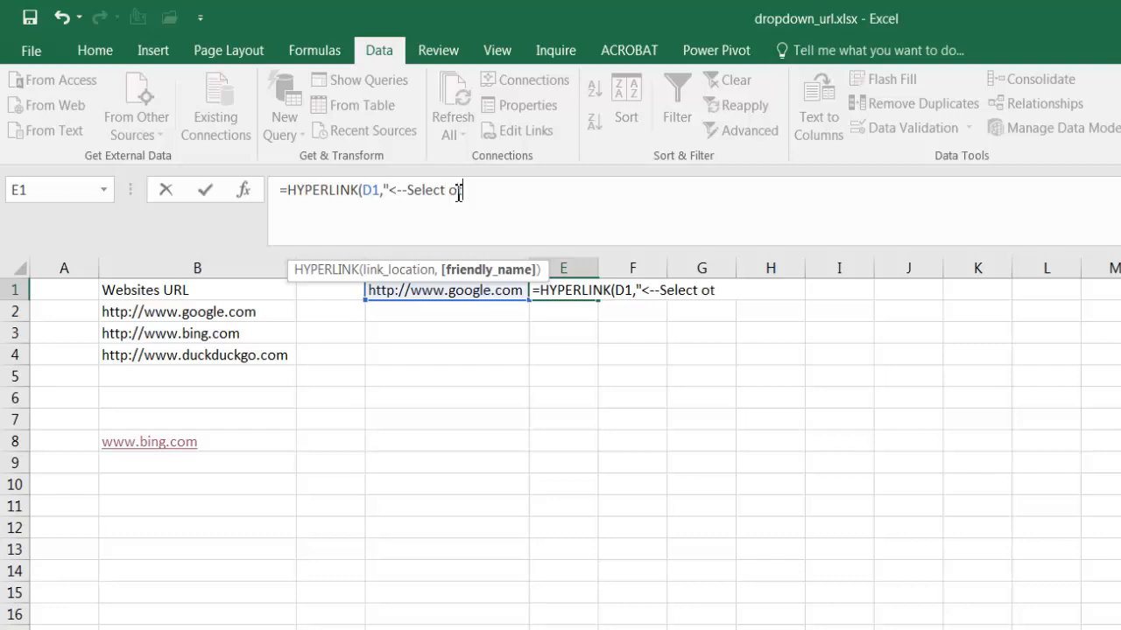
{"action": "type", "text": "ption and cli"}
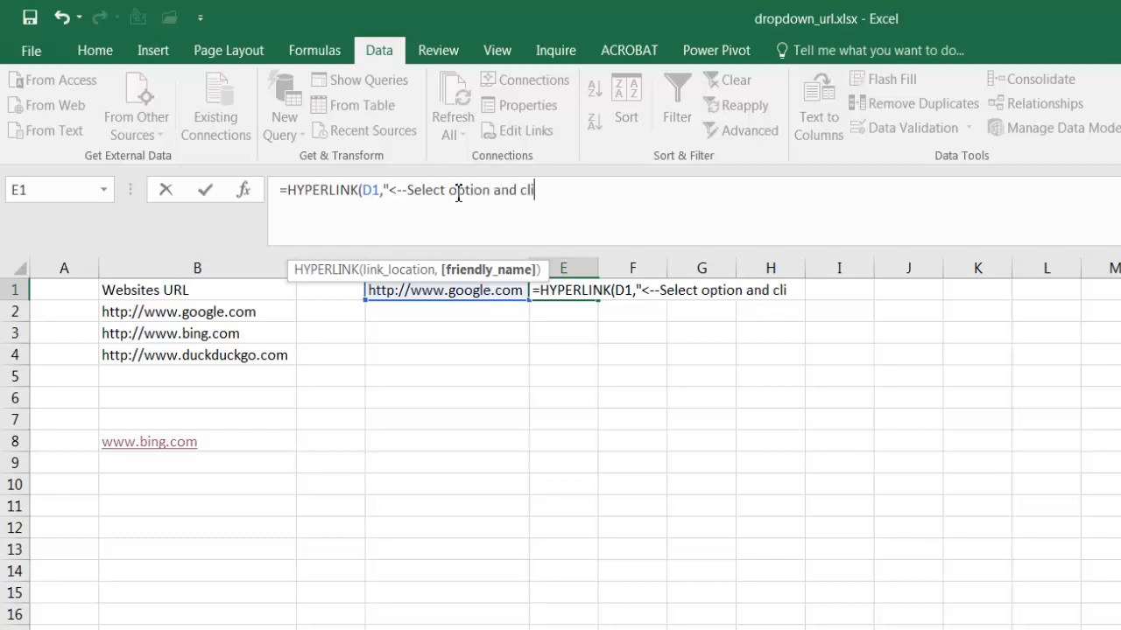
{"action": "type", "text": "ck here t ogo to si"}
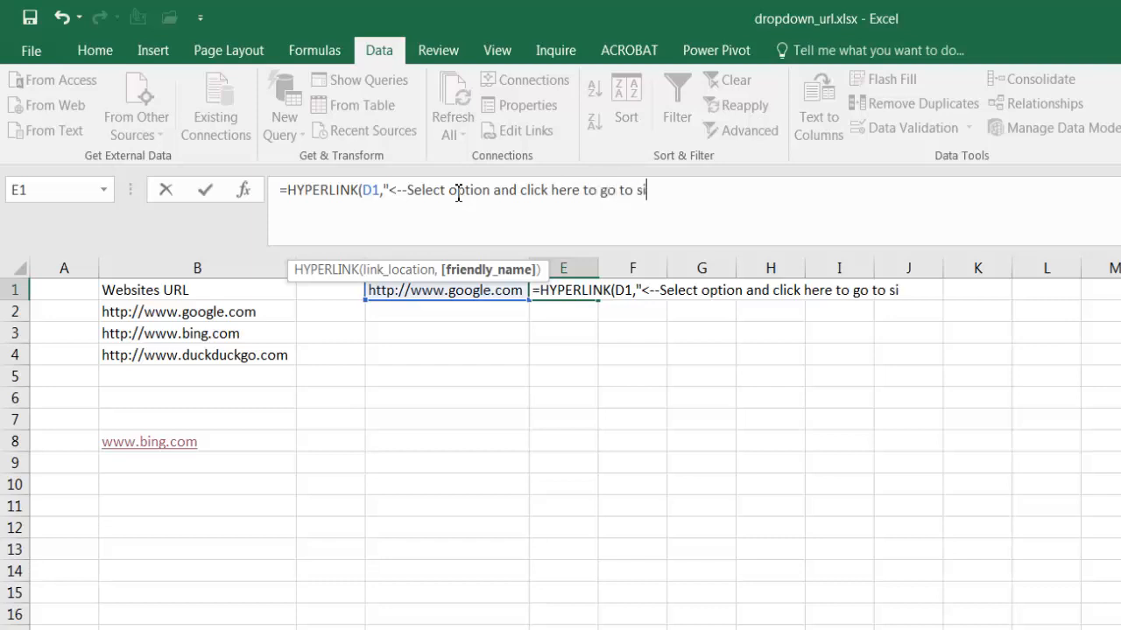
{"action": "type", "text": "te\")"}
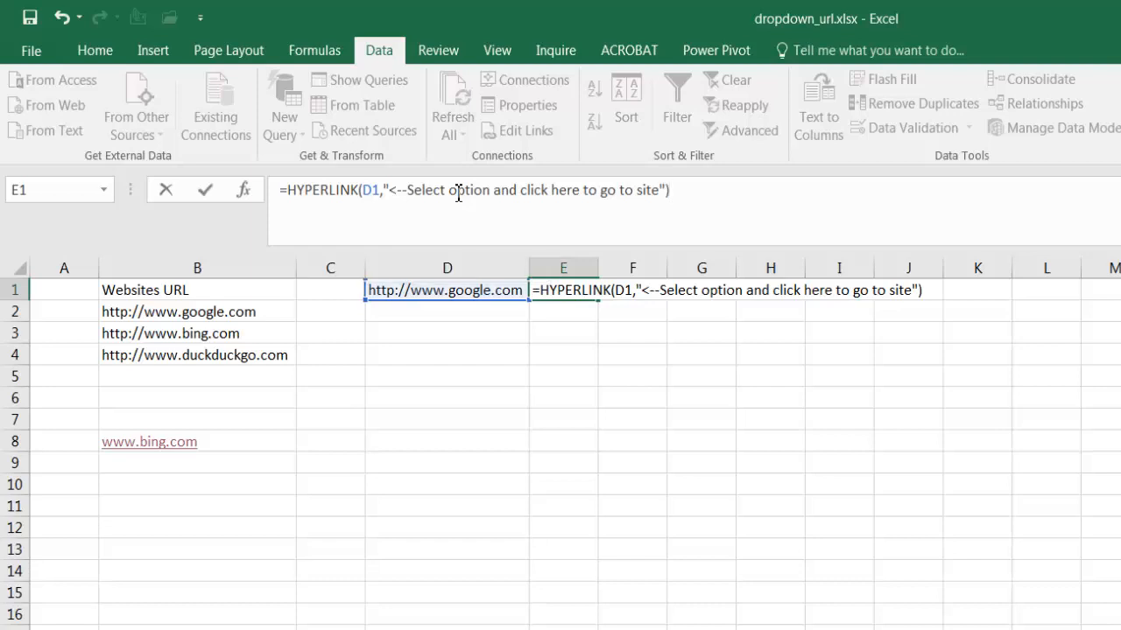
{"action": "key", "text": "Enter"}
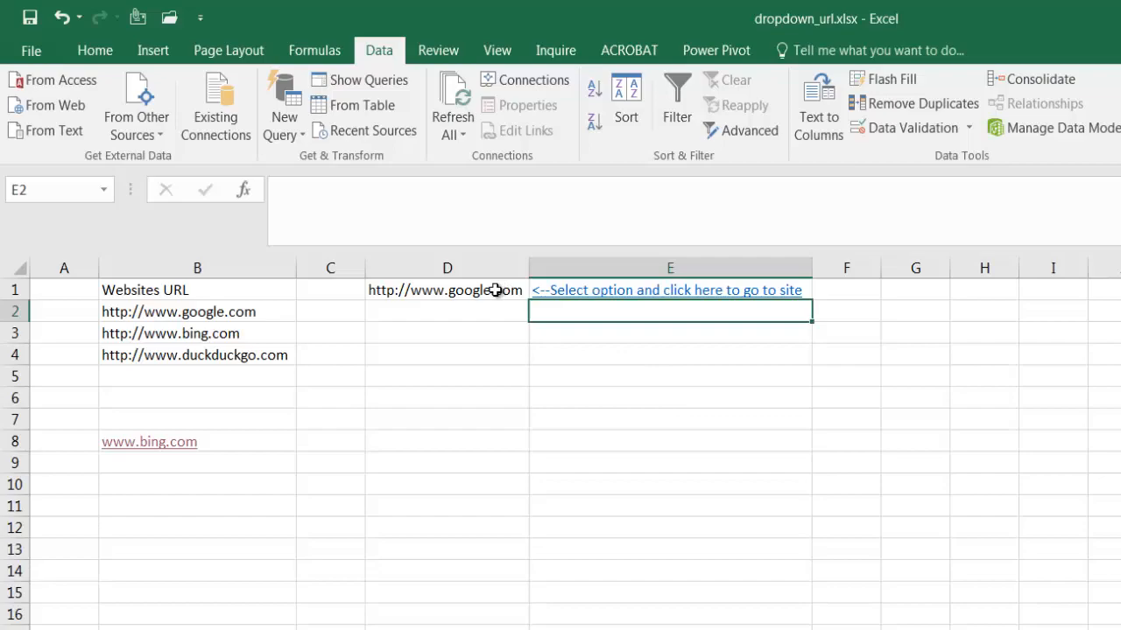
{"action": "mouse_move", "coordinate": [569, 298]}
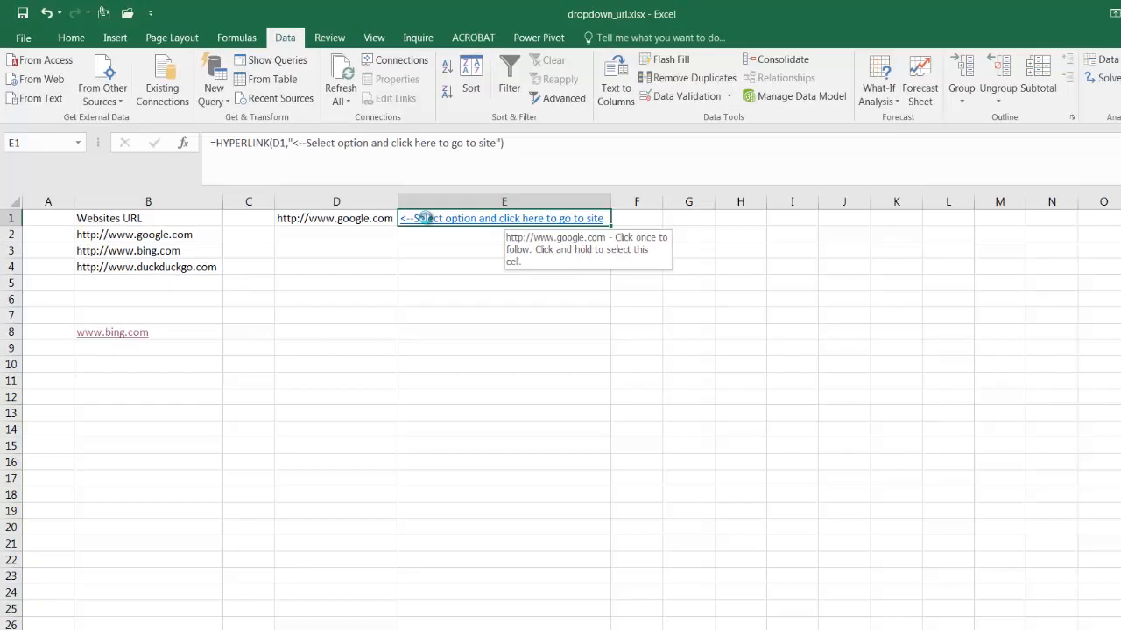
Pick DuckDuckGo in D1, follow the E1 link to open it in the browser, and return to Excel.
{"action": "left_click", "coordinate": [504, 218]}
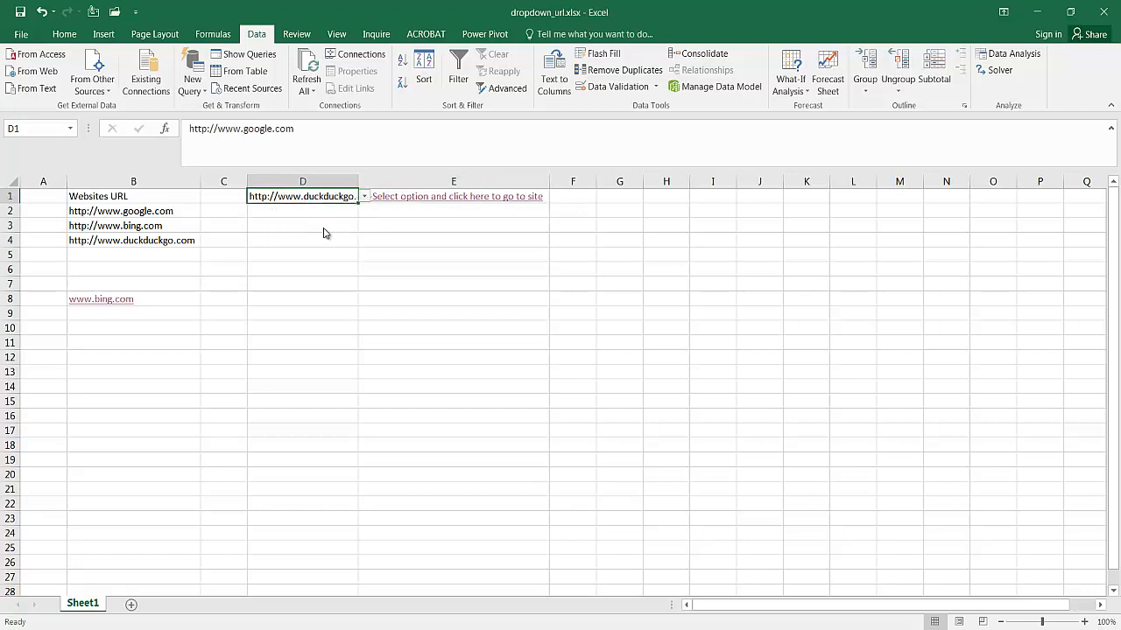
{"action": "left_click", "coordinate": [453, 196]}
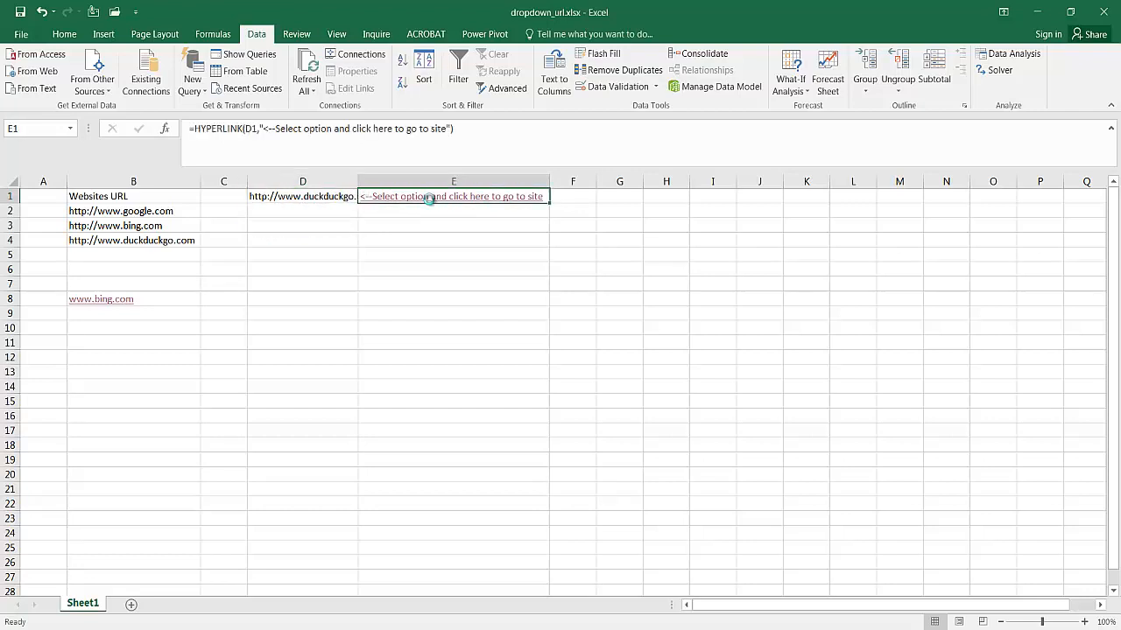
{"action": "left_click", "coordinate": [429, 196]}
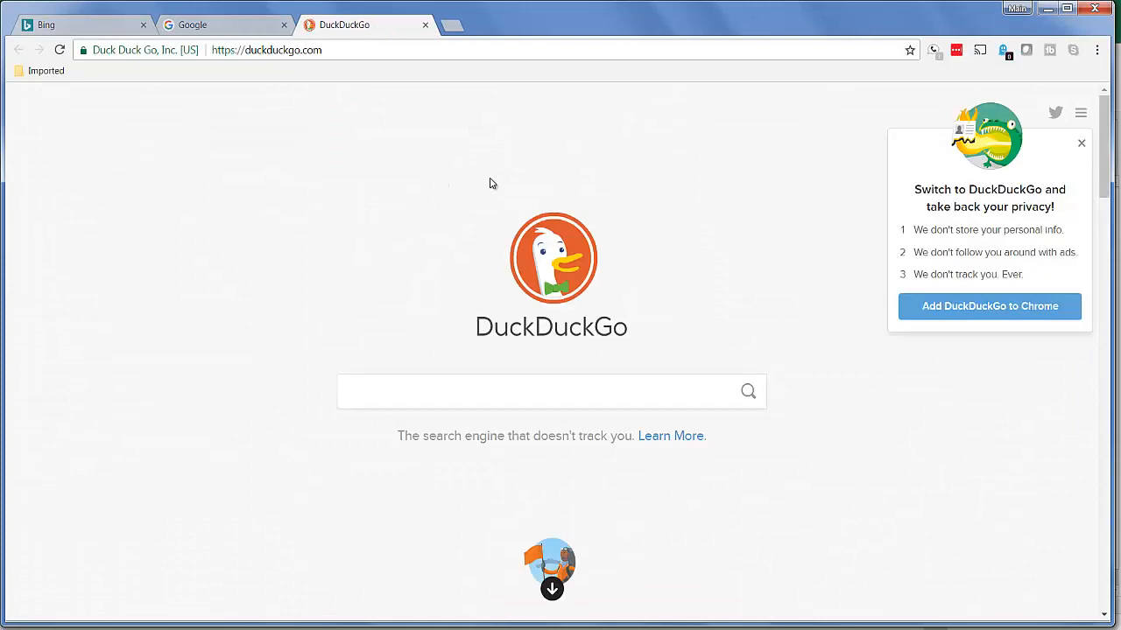
{"action": "left_click", "coordinate": [552, 392]}
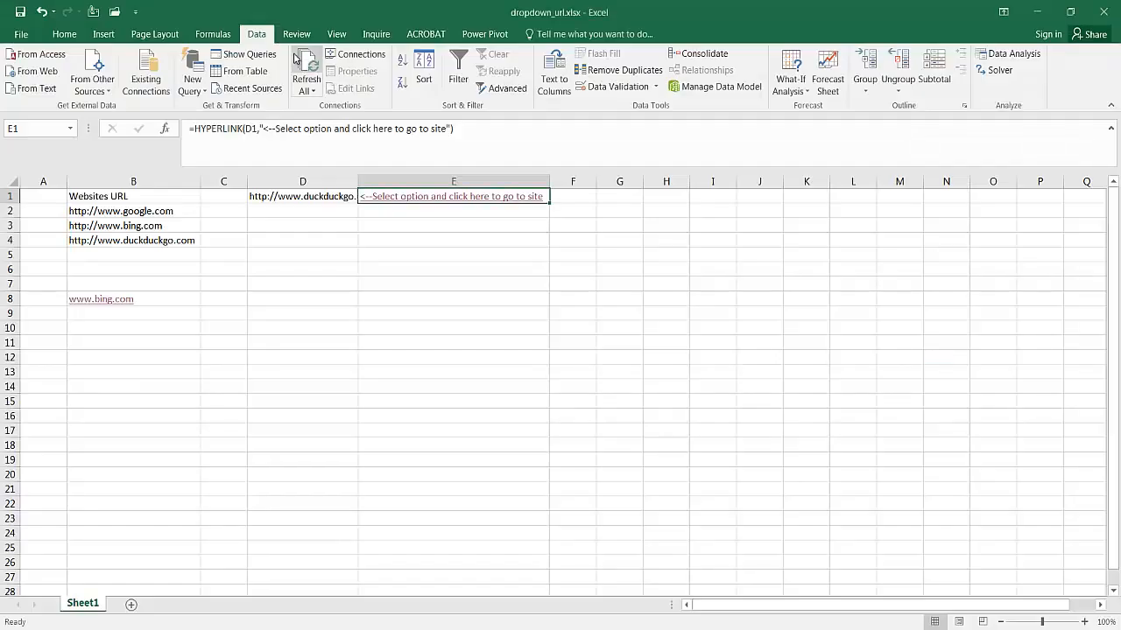
Select the bing address in B3, then the google address in B2.
{"action": "left_click", "coordinate": [451, 312]}
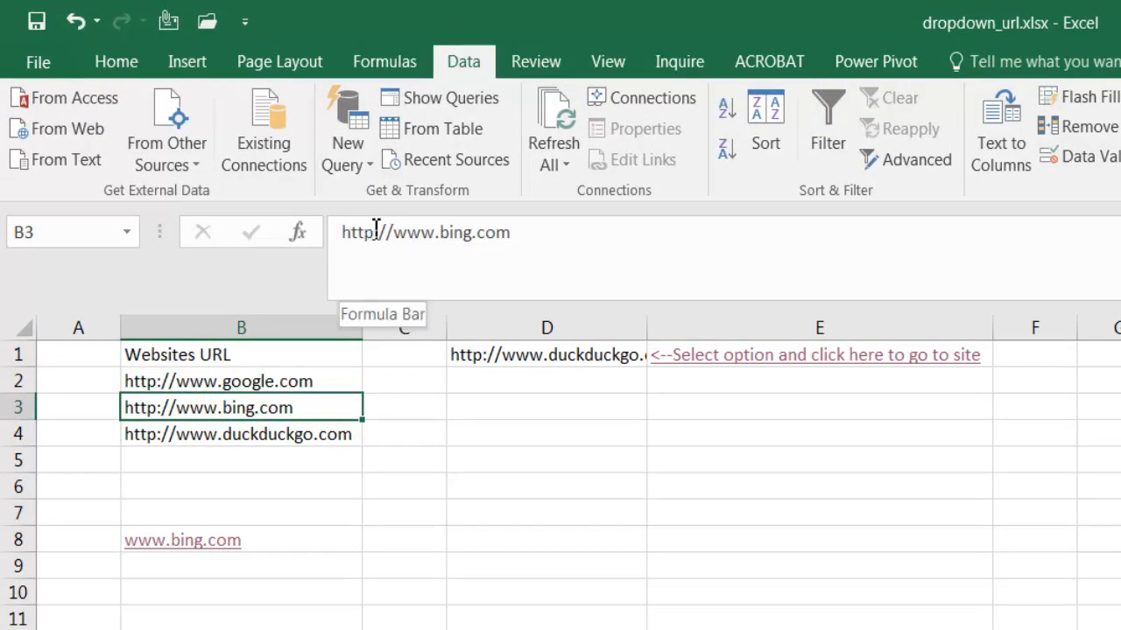
{"action": "left_click", "coordinate": [241, 382]}
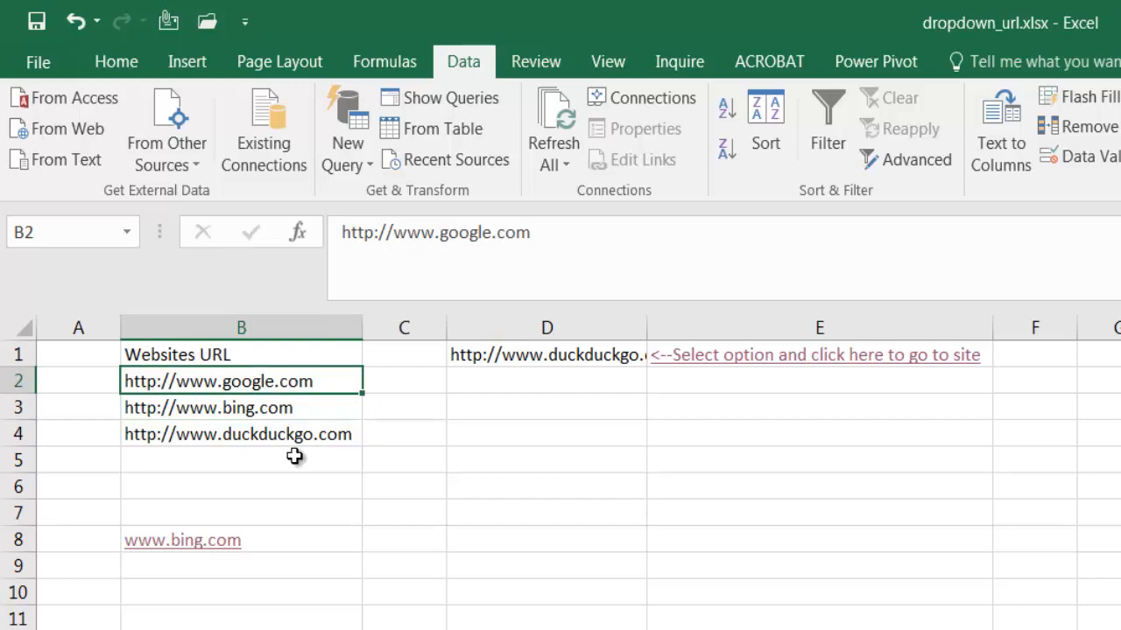
{"action": "mouse_move", "coordinate": [394, 231]}
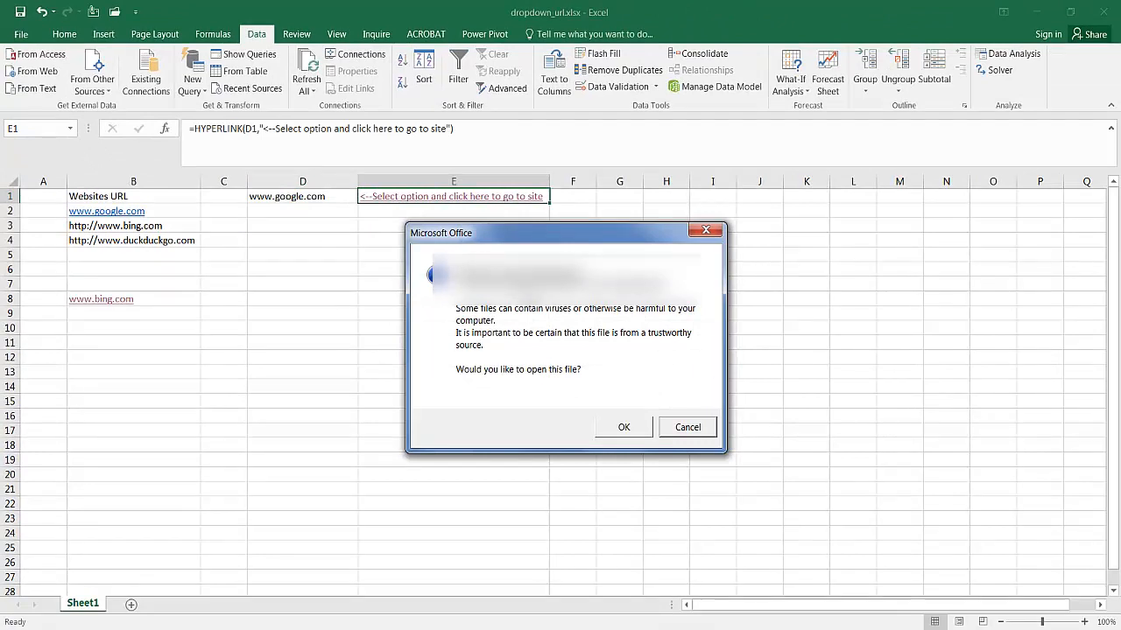
{"action": "mouse_move", "coordinate": [534, 312]}
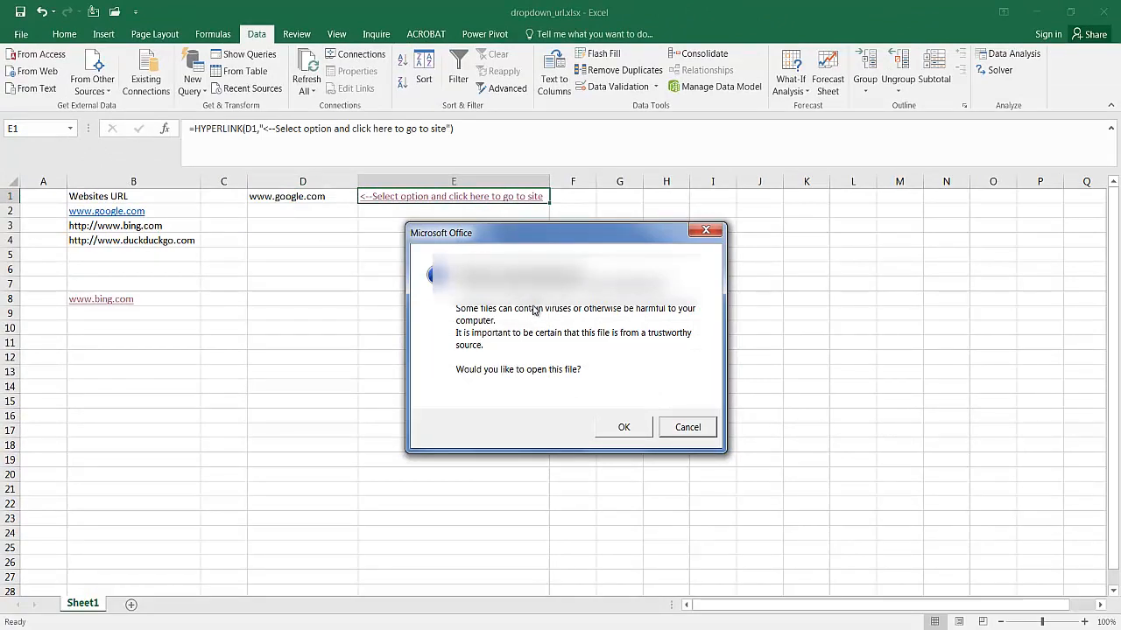
{"action": "left_click", "coordinate": [623, 427]}
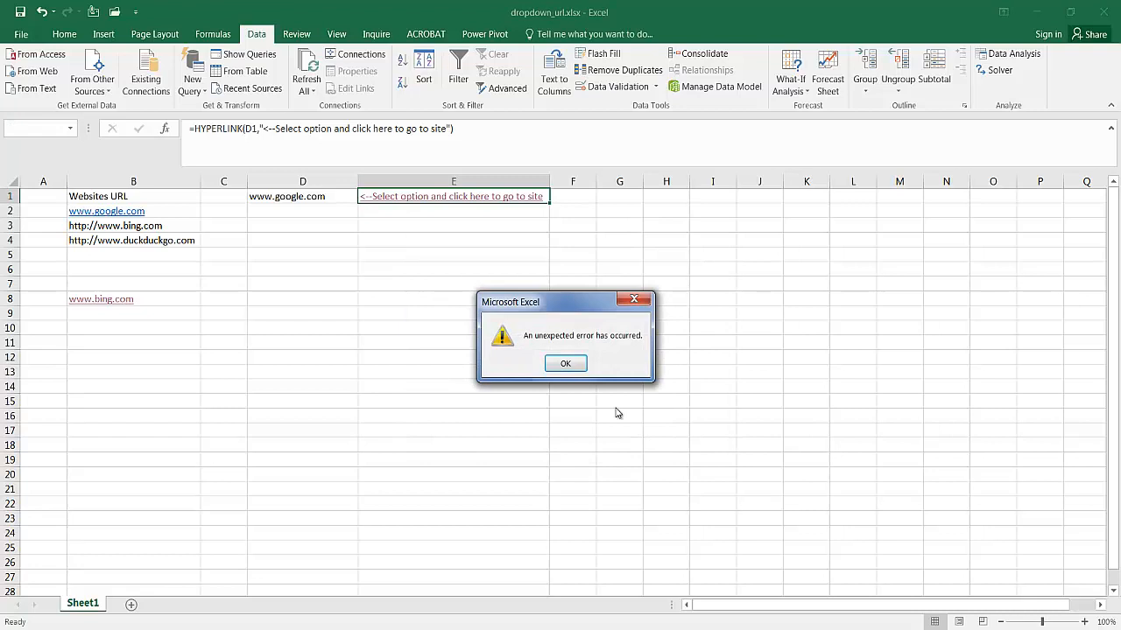
{"action": "left_click", "coordinate": [566, 363]}
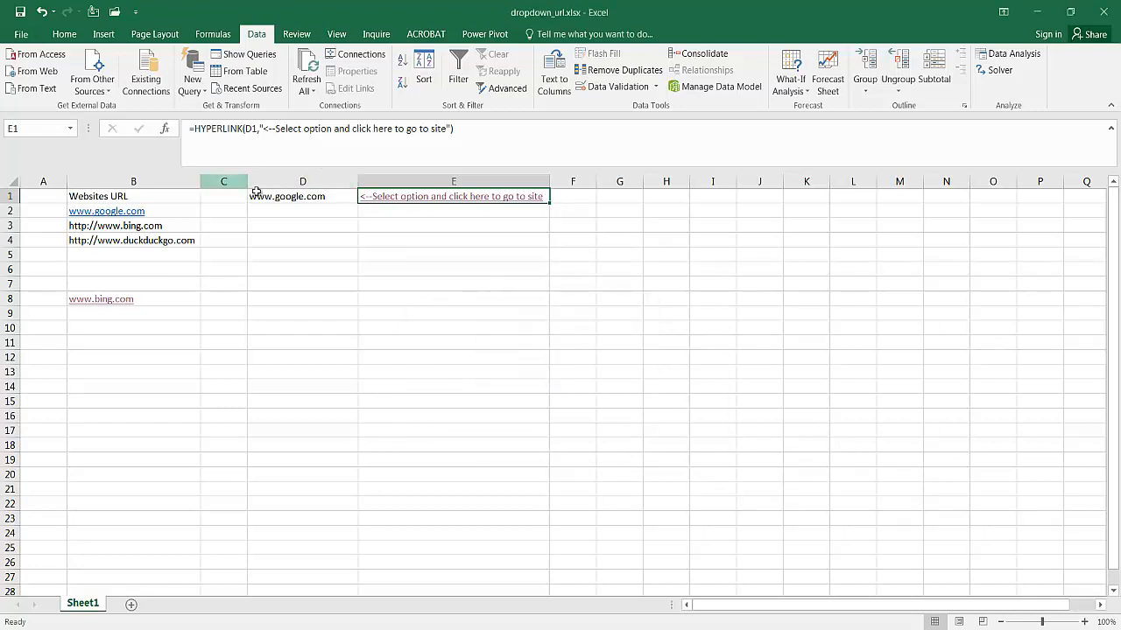
{"action": "mouse_move", "coordinate": [340, 350]}
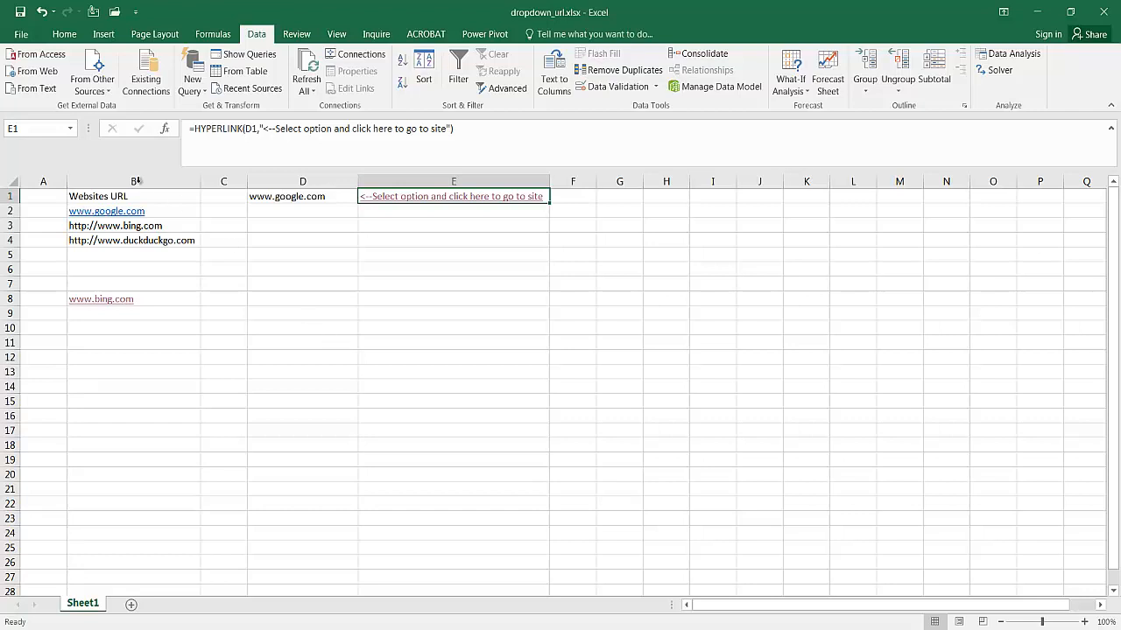
{"action": "mouse_move", "coordinate": [137, 451]}
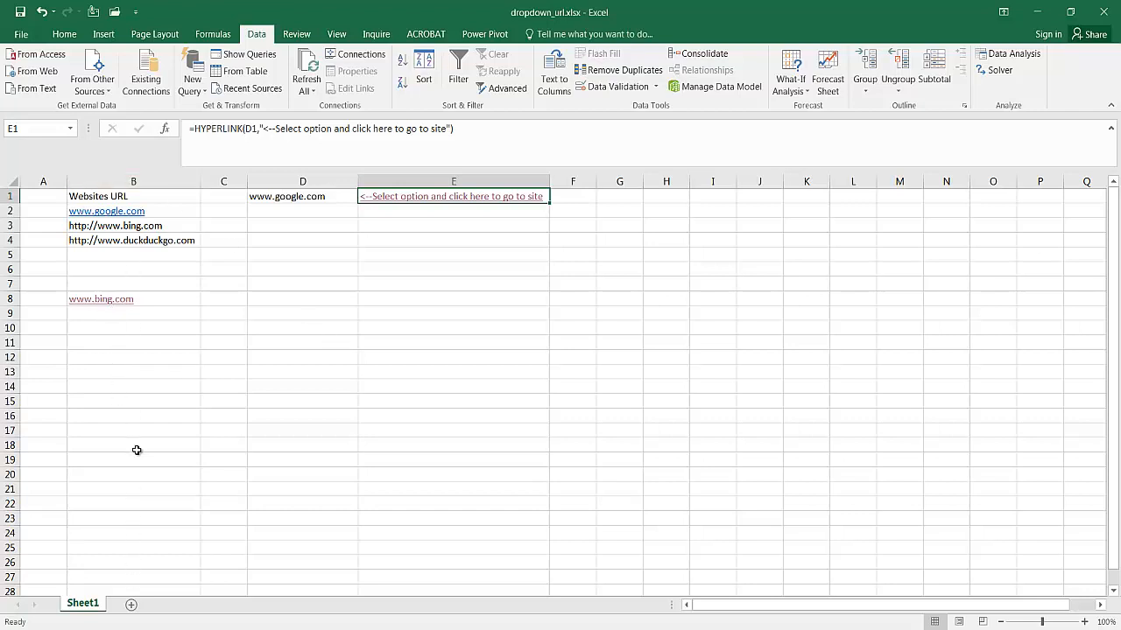